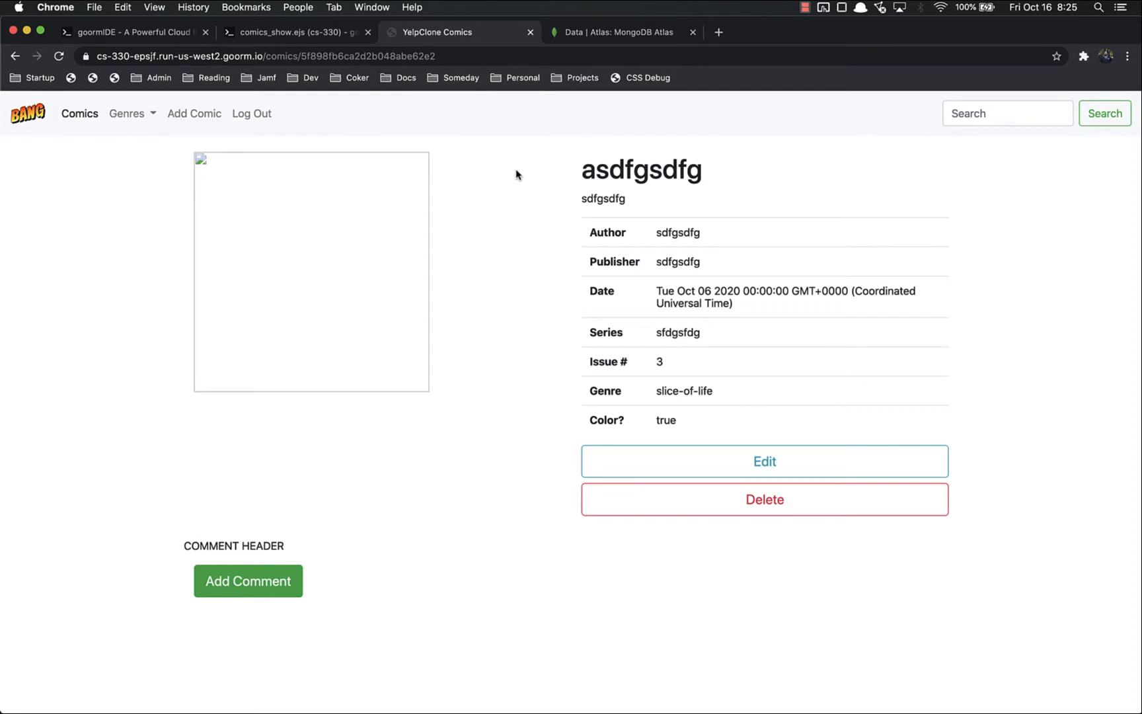
mouse_move(688, 182)
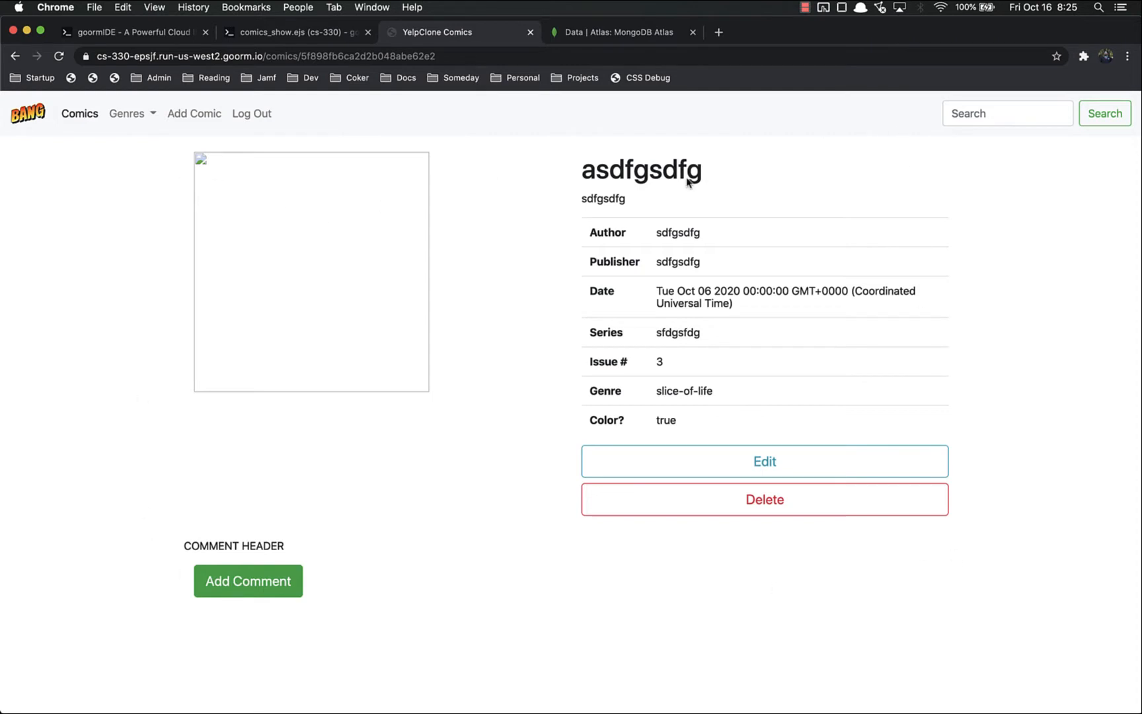
mouse_move(307, 477)
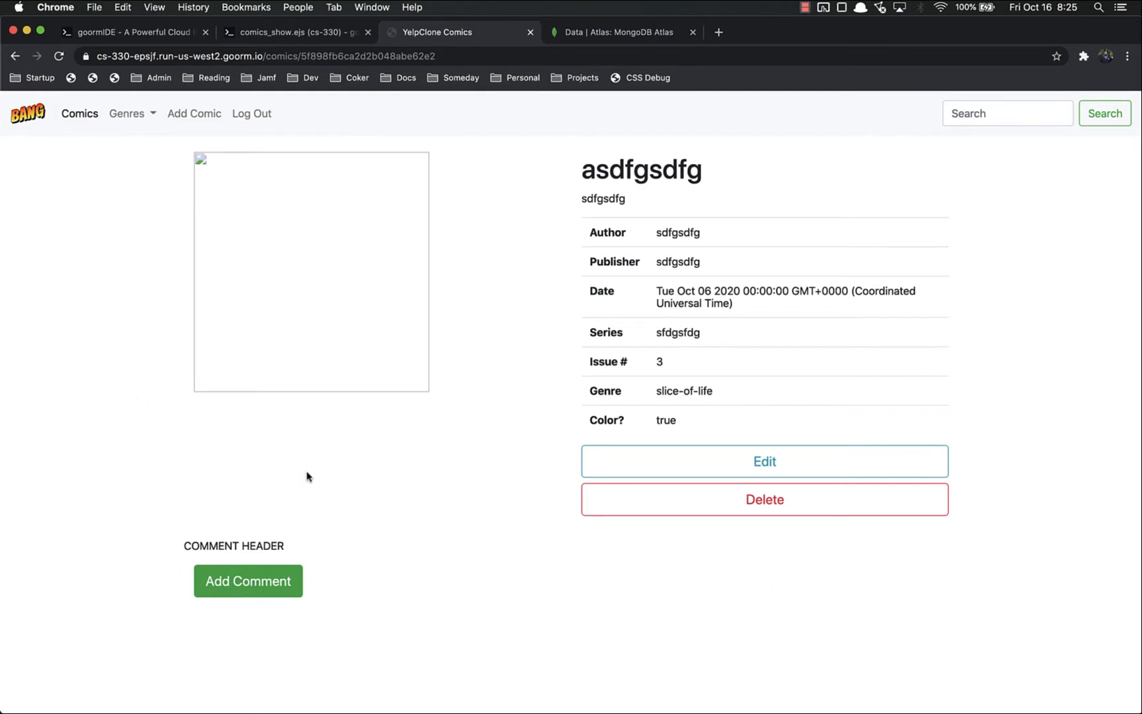
mouse_move(440, 460)
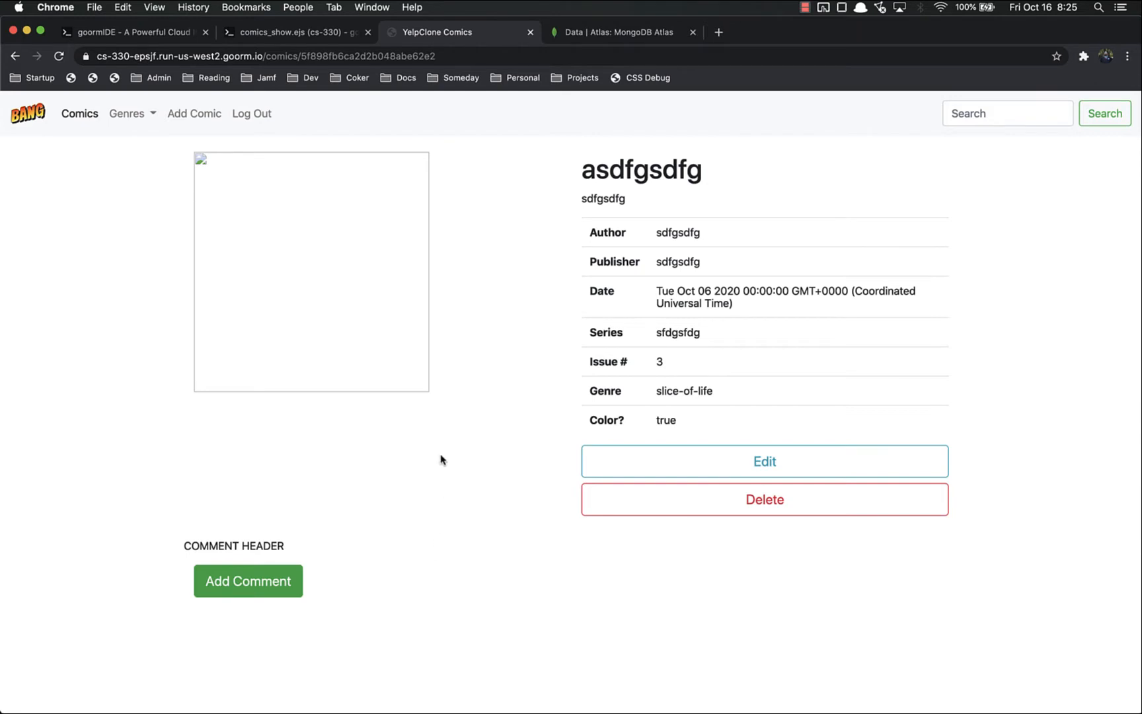
mouse_move(498, 332)
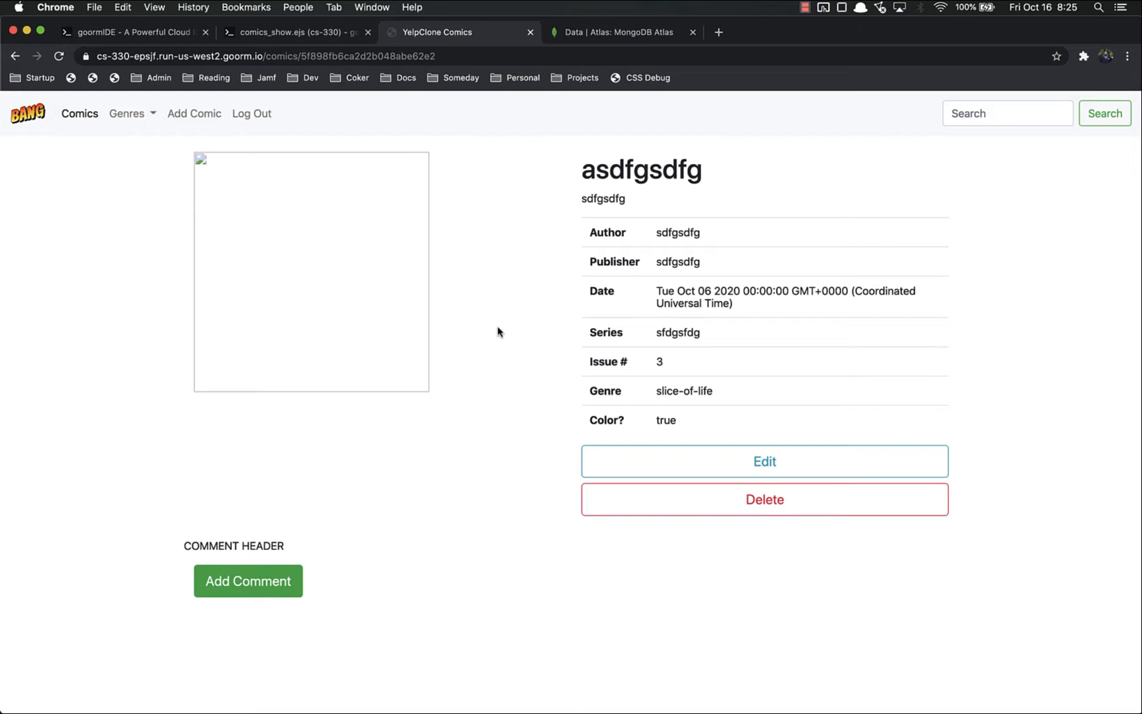
mouse_move(511, 329)
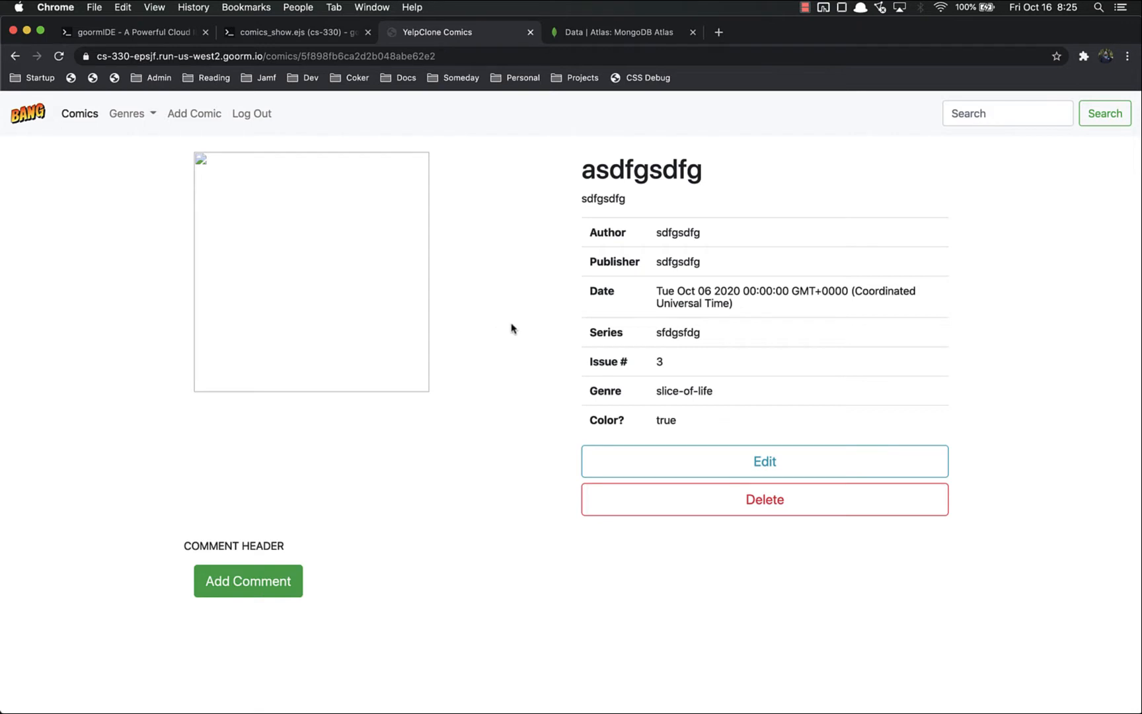
mouse_move(462, 477)
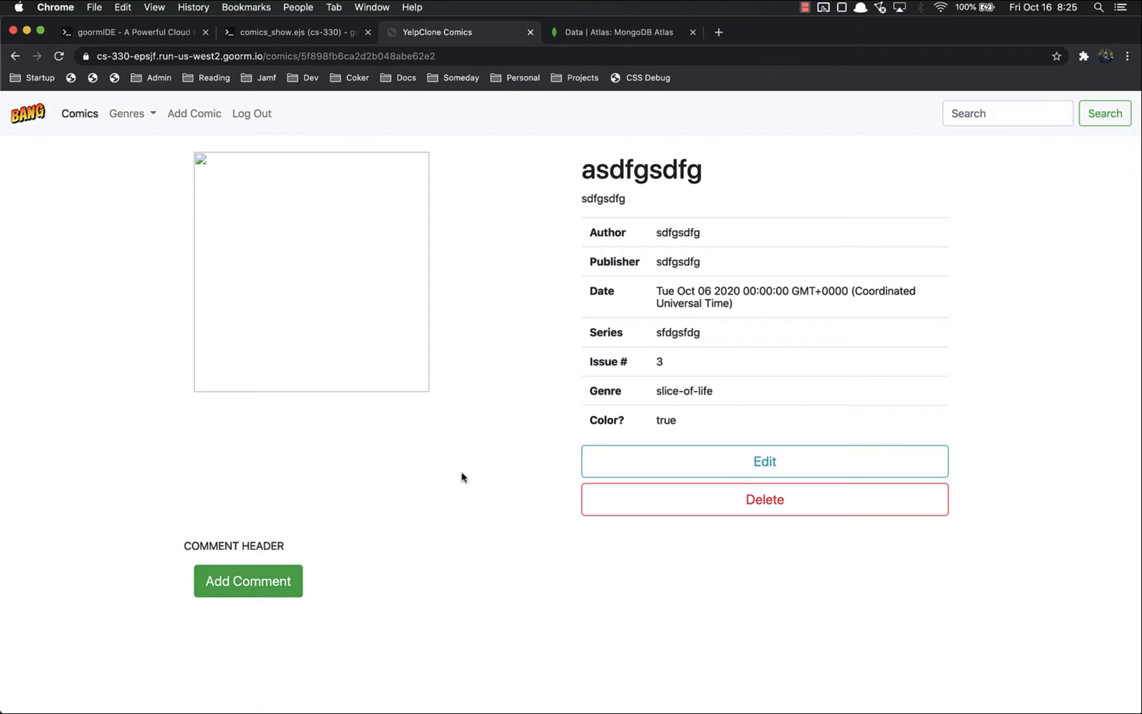
mouse_move(335, 618)
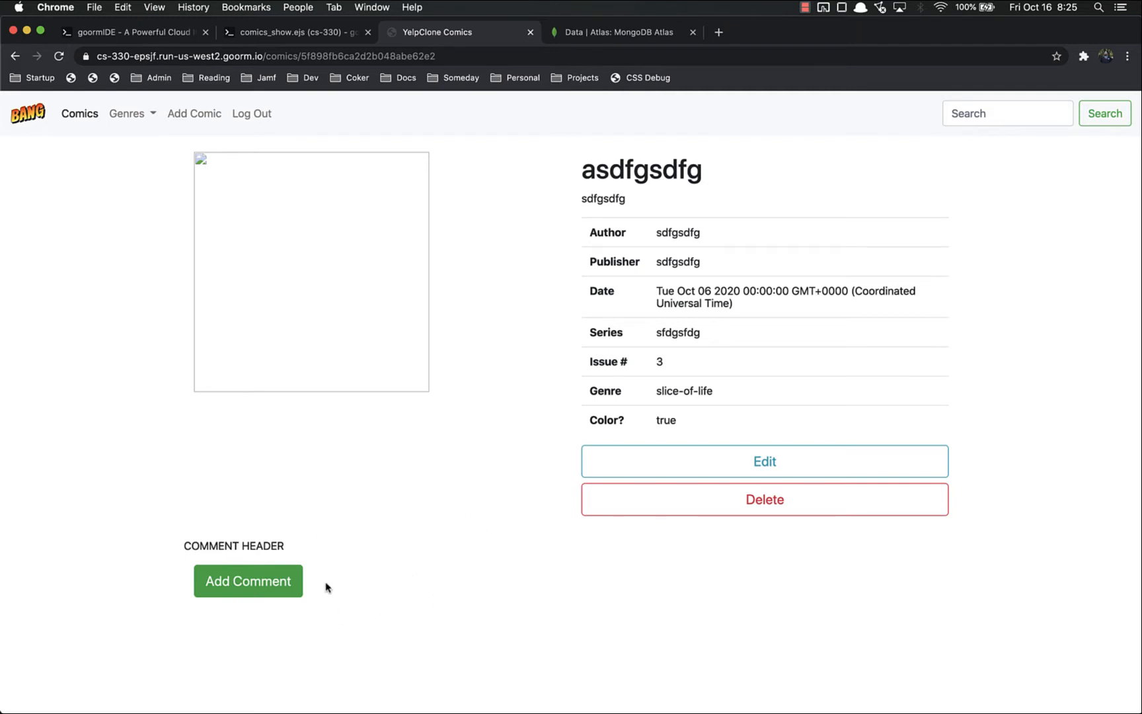
mouse_move(439, 554)
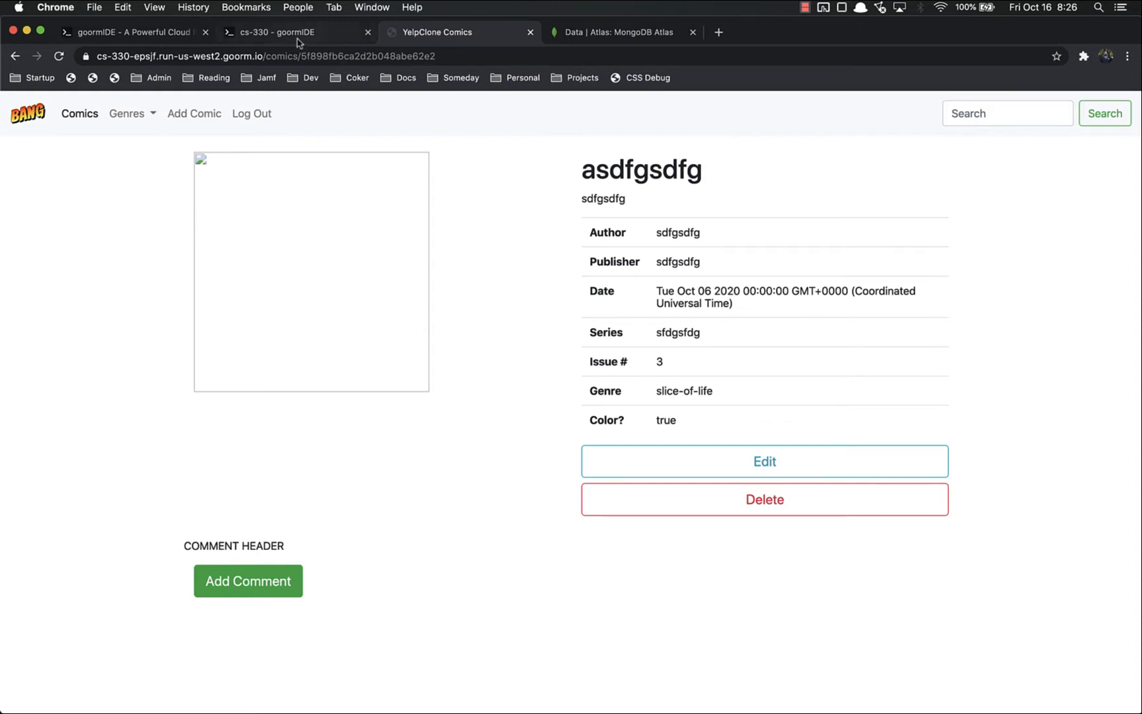
- In comics_show.ejs, remove the COMMENT HEADER placeholder div above the Add Comment link
click(276, 32)
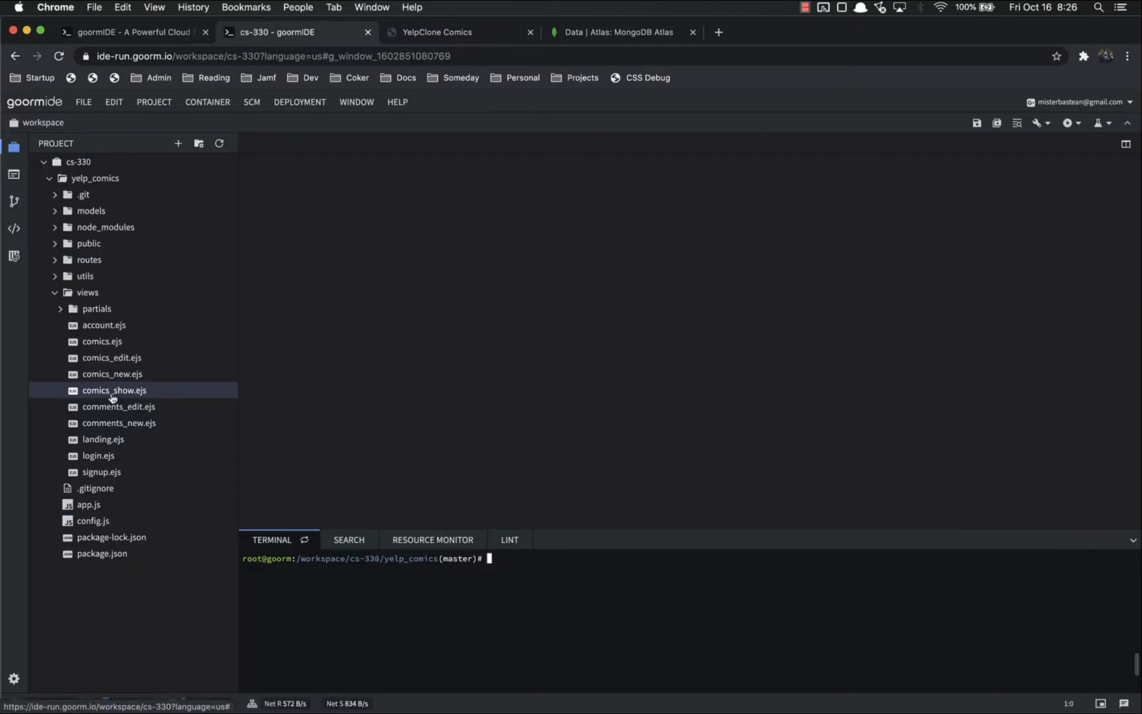
double_click(115, 390)
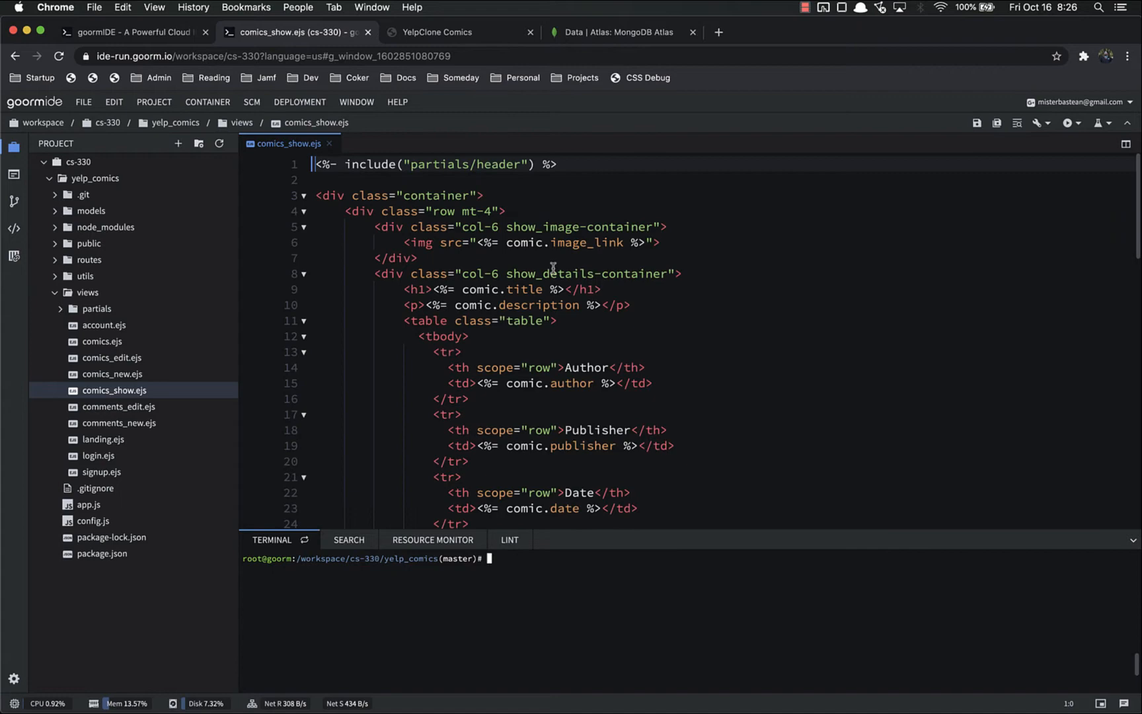
scroll(down, 3)
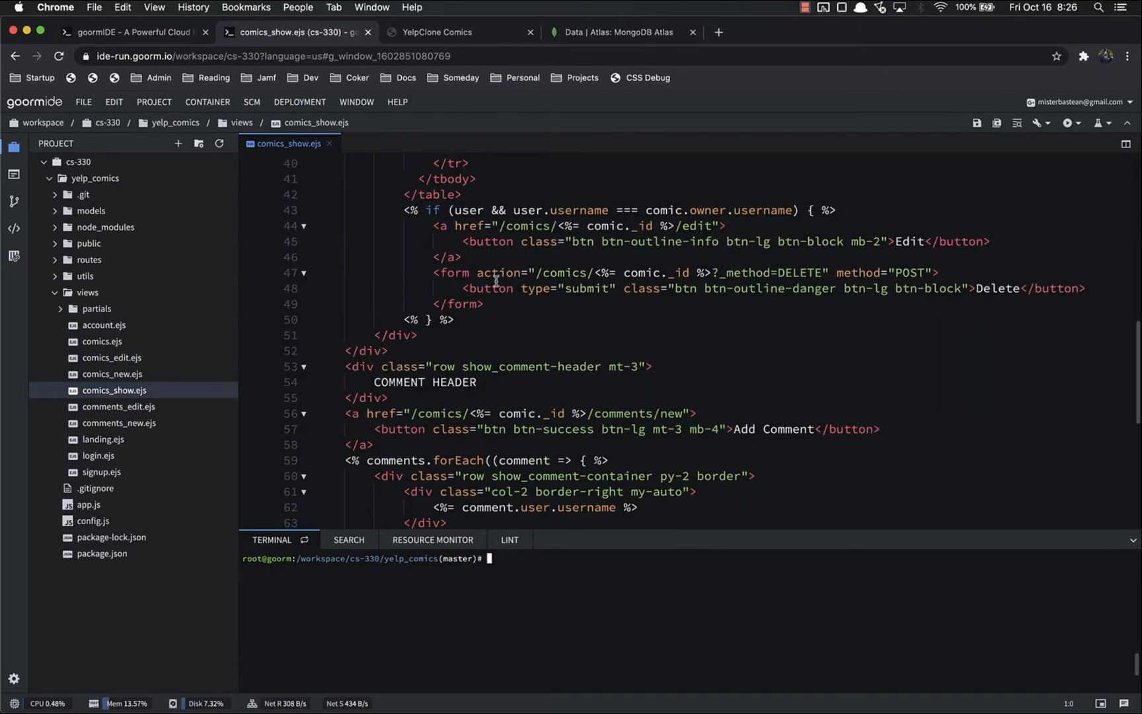
click(432, 32)
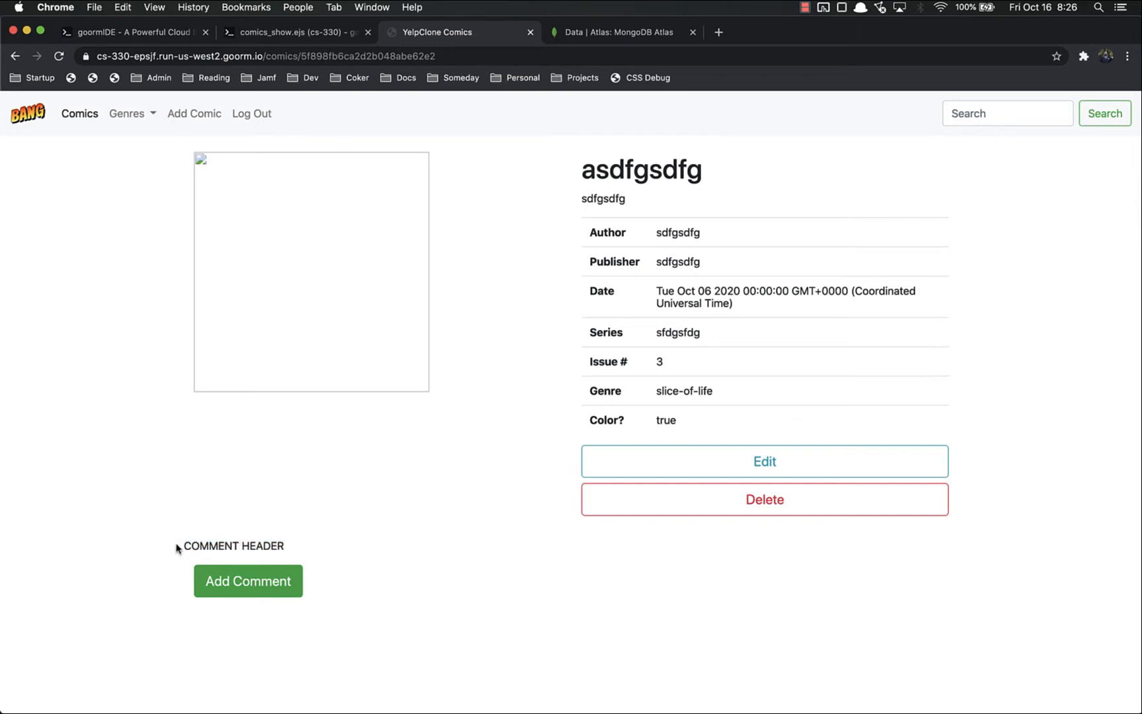
drag(185, 546, 284, 546)
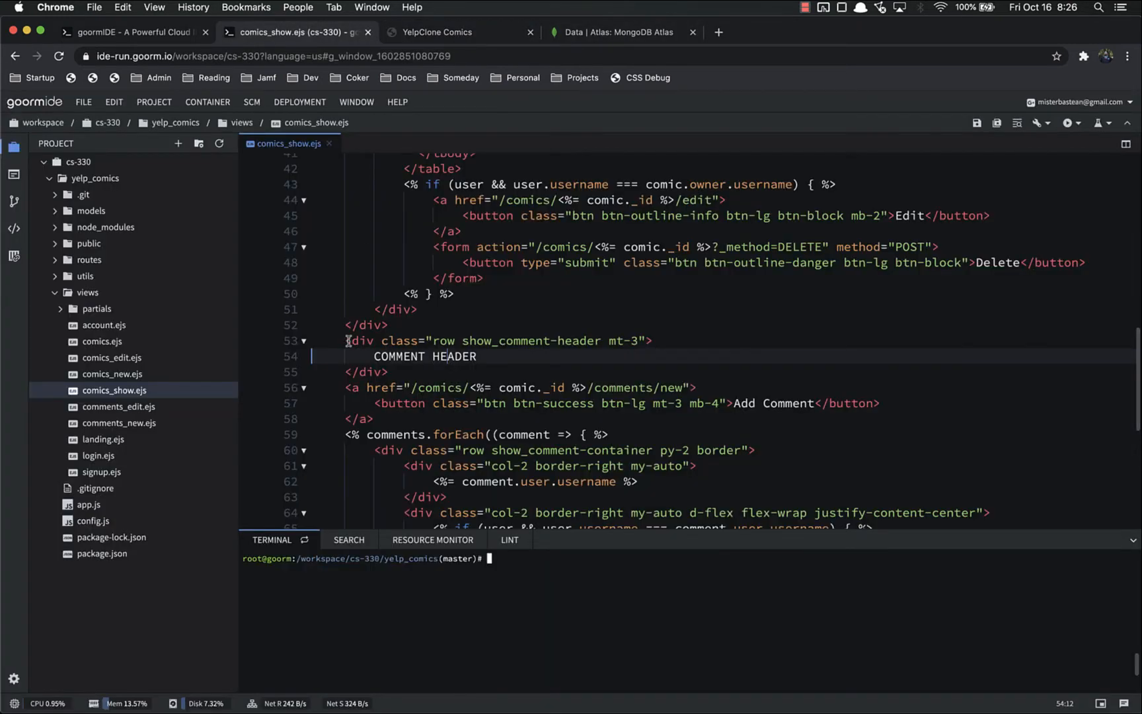
drag(345, 340, 388, 372)
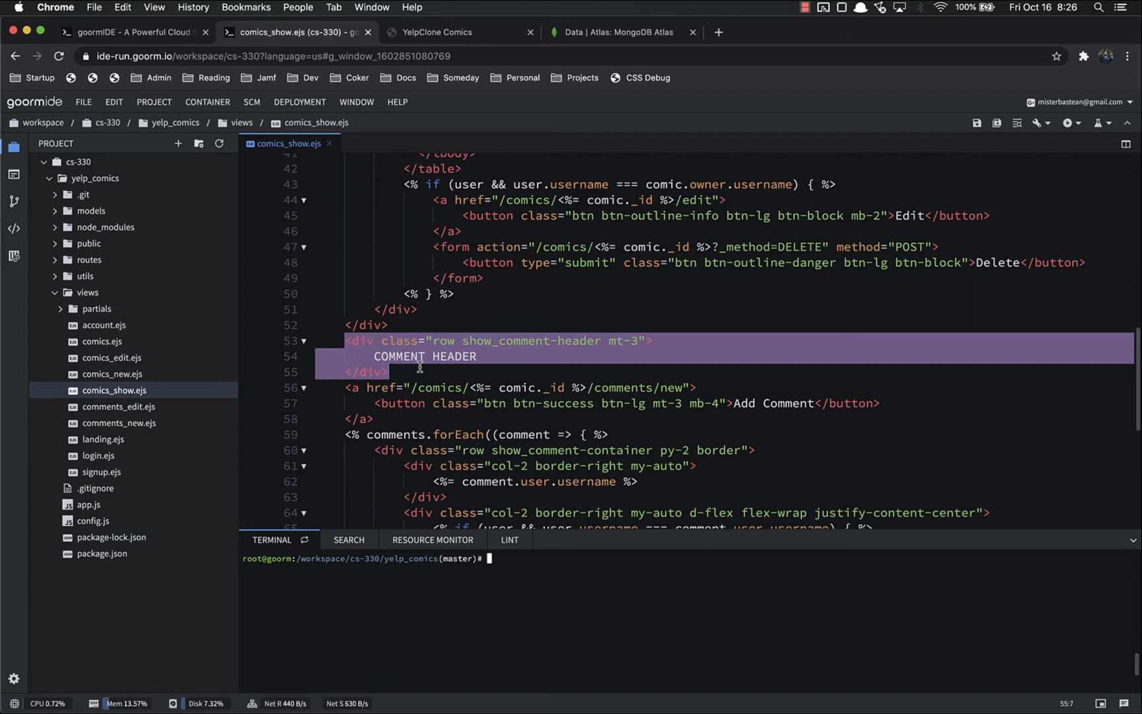
key(Delete)
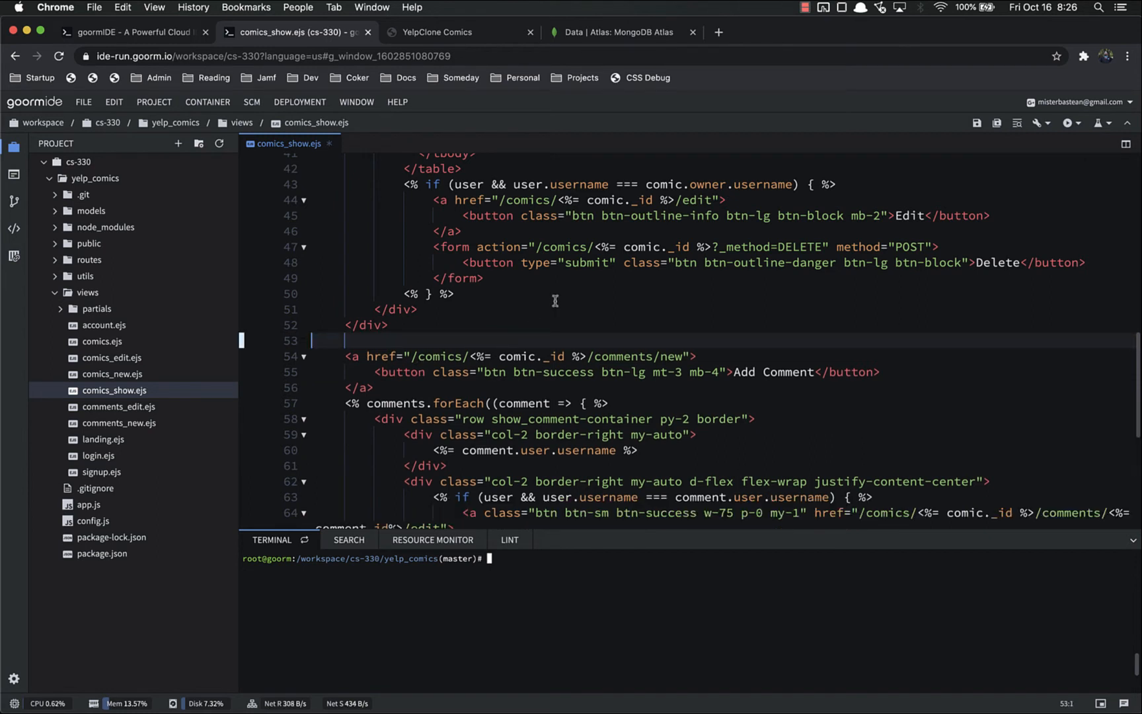
- Wrap the Add Comment link in a new <div class="row"> with a blank line after the link
click(438, 32)
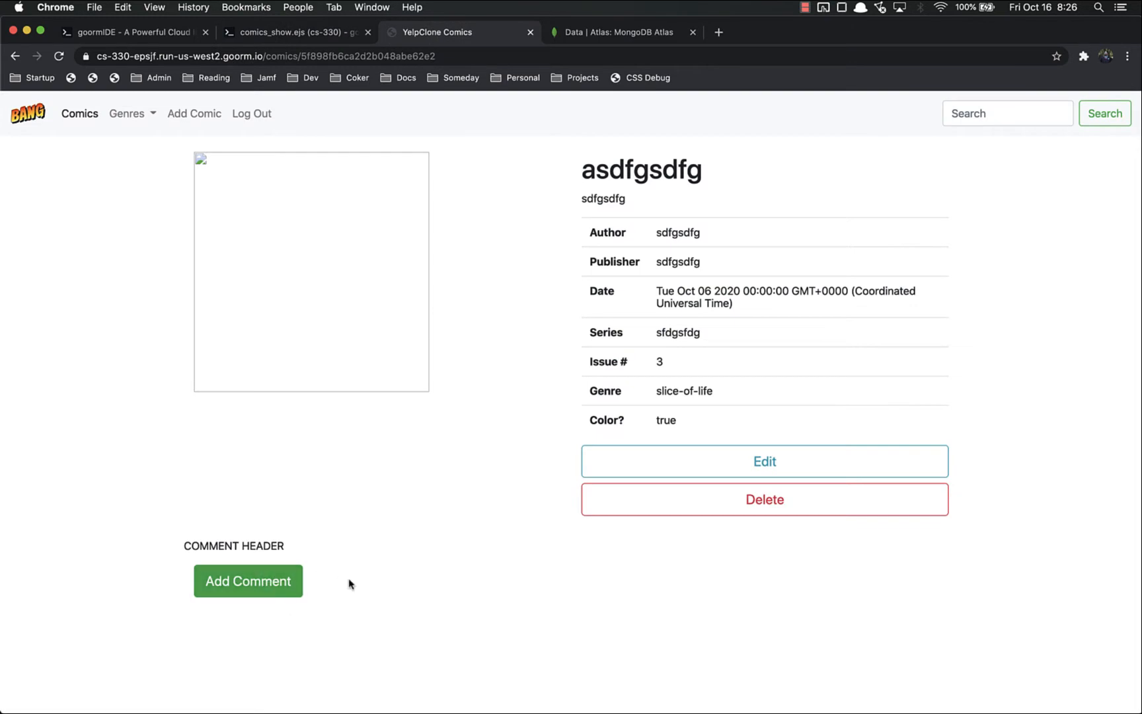
mouse_move(510, 45)
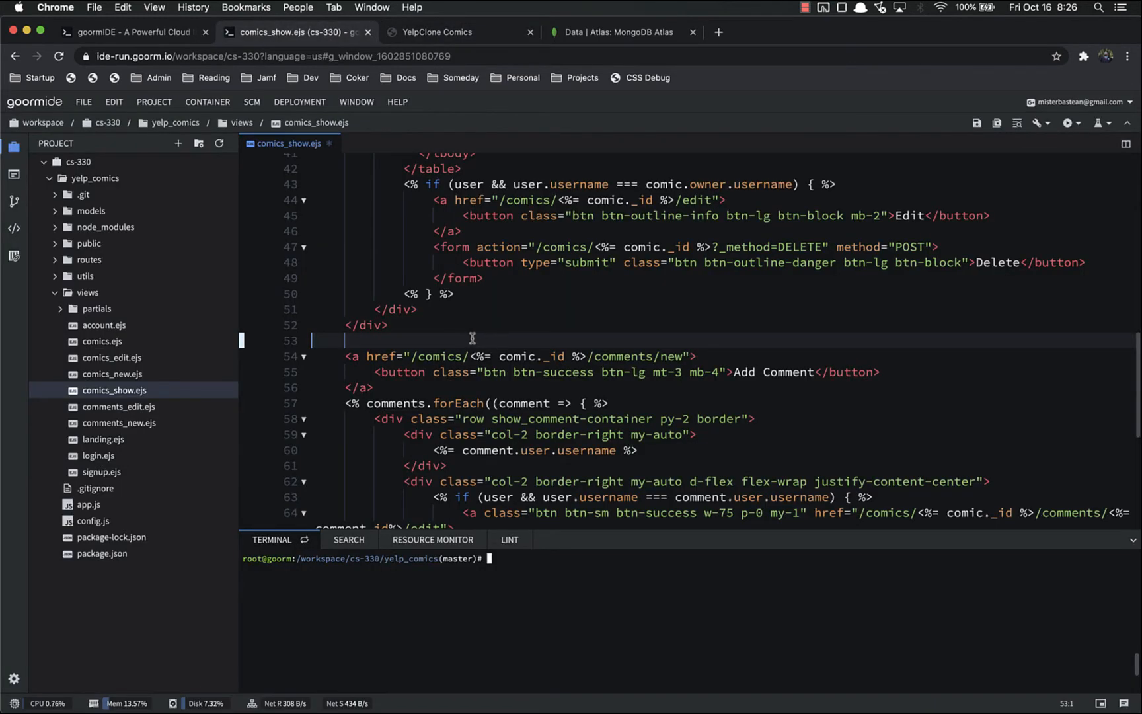
text(<)
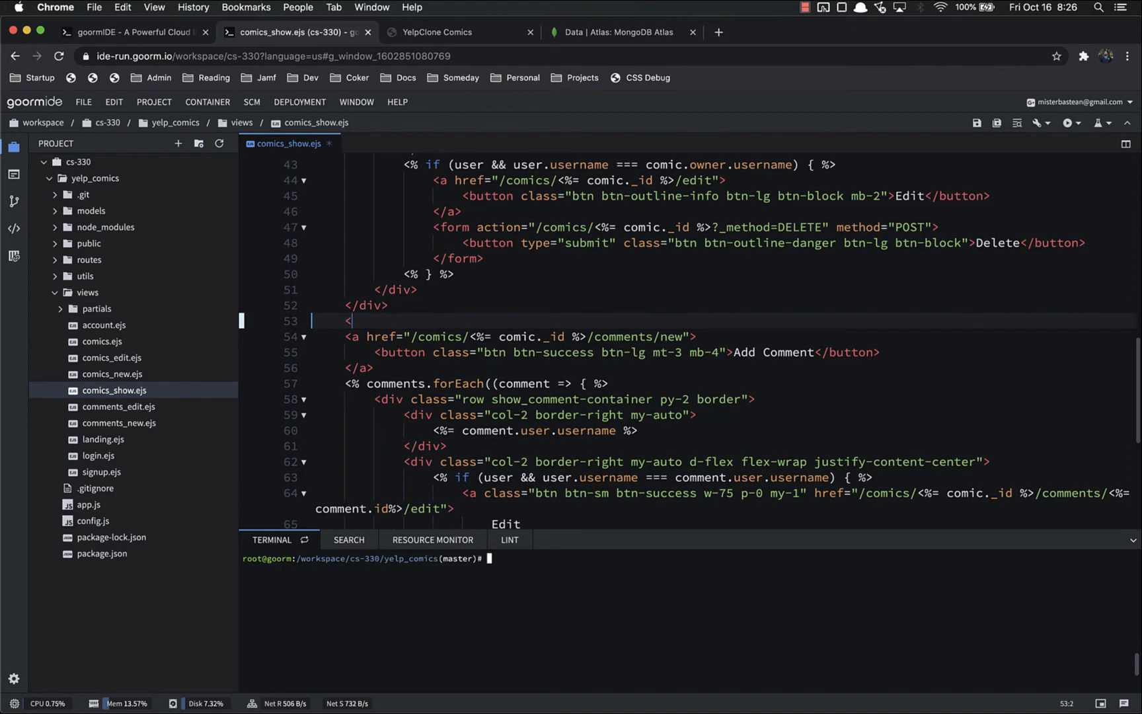
text(div class="row">)
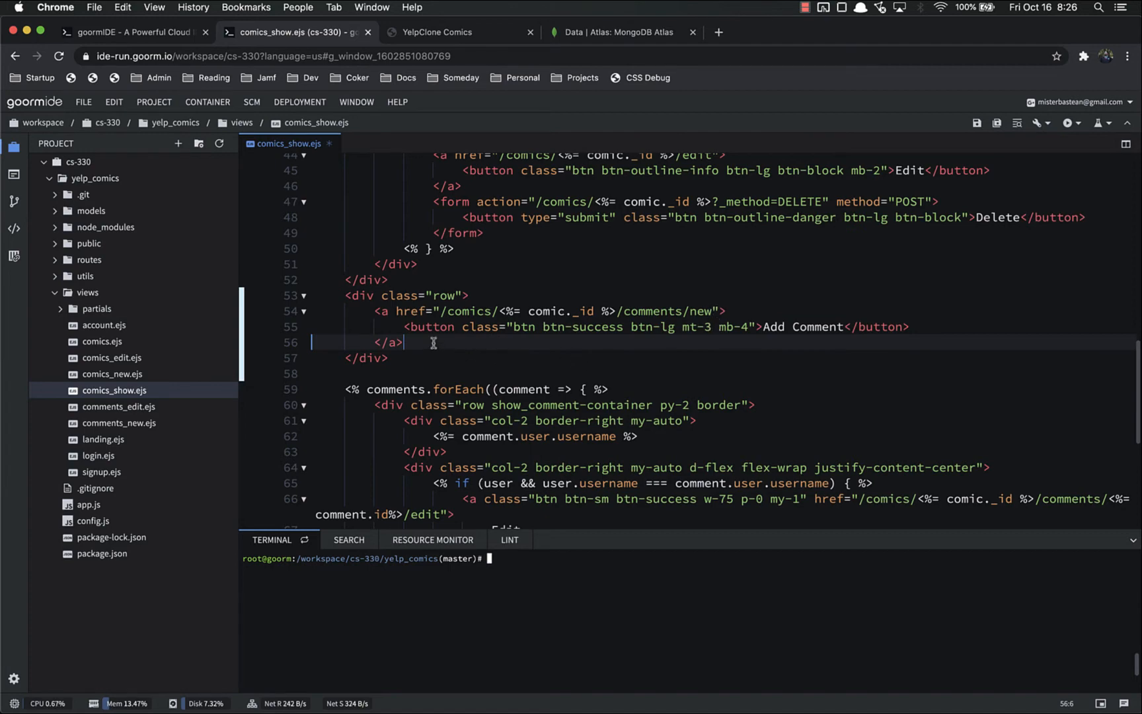
key(enter)
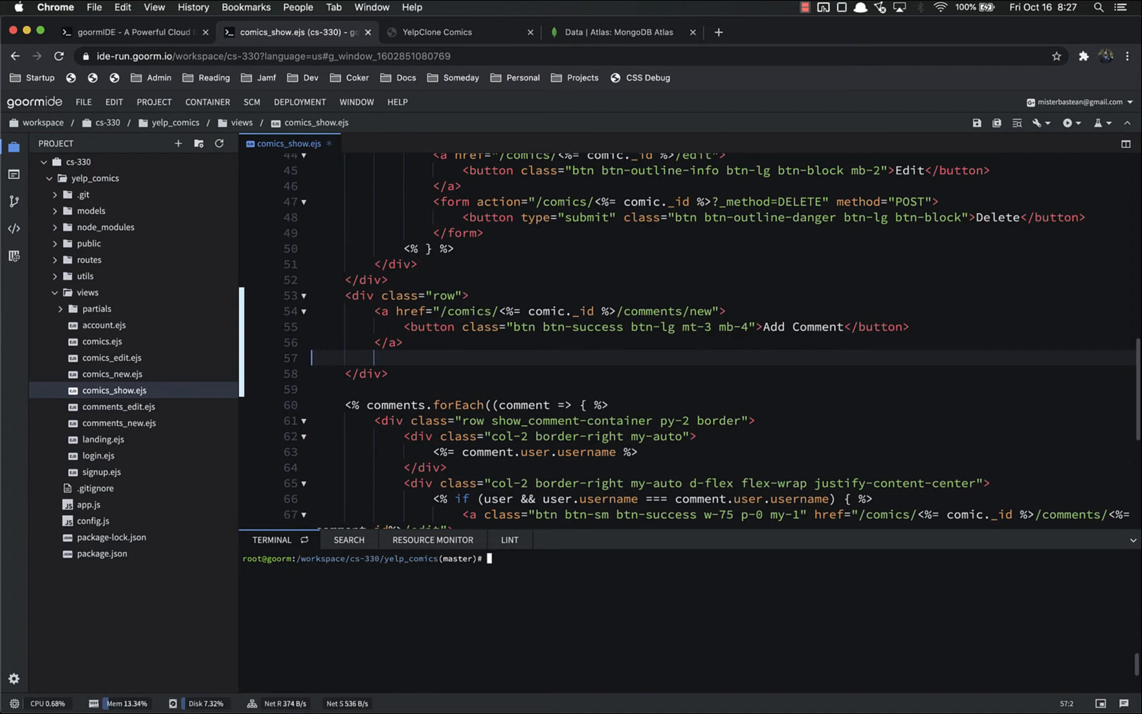
- Add a nested div holding two empty buttons with a span containing 10 between them
text(<div>)
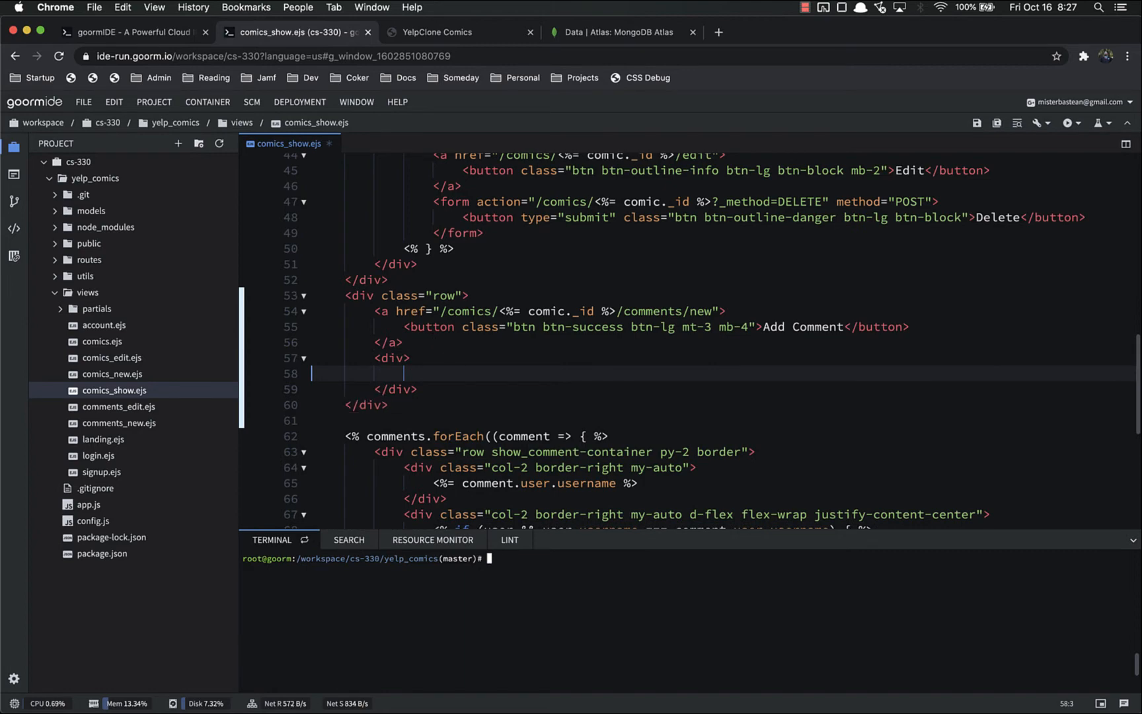
text(<button></button>)
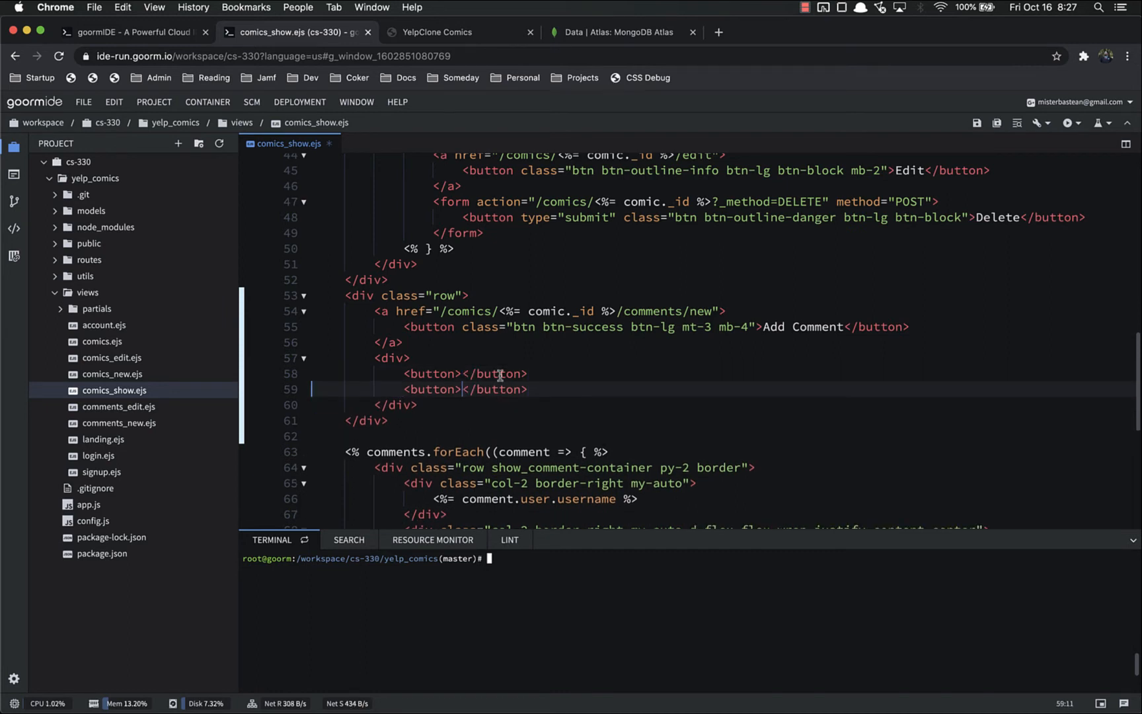
key(enter)
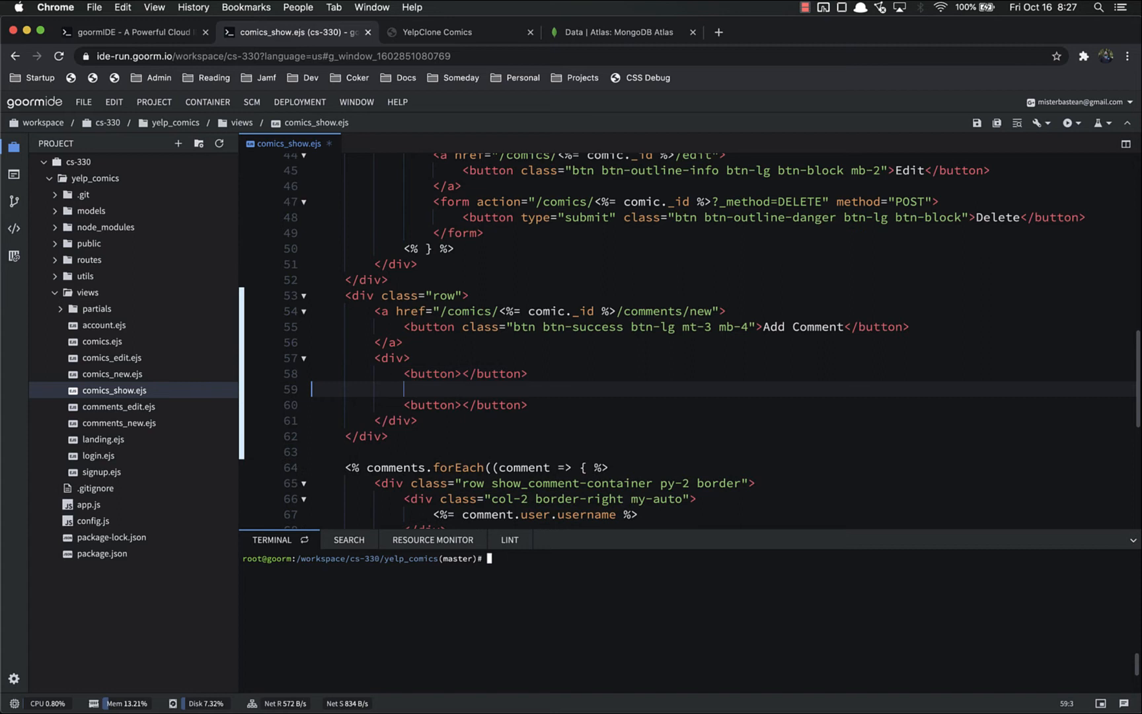
text(<span></span>)
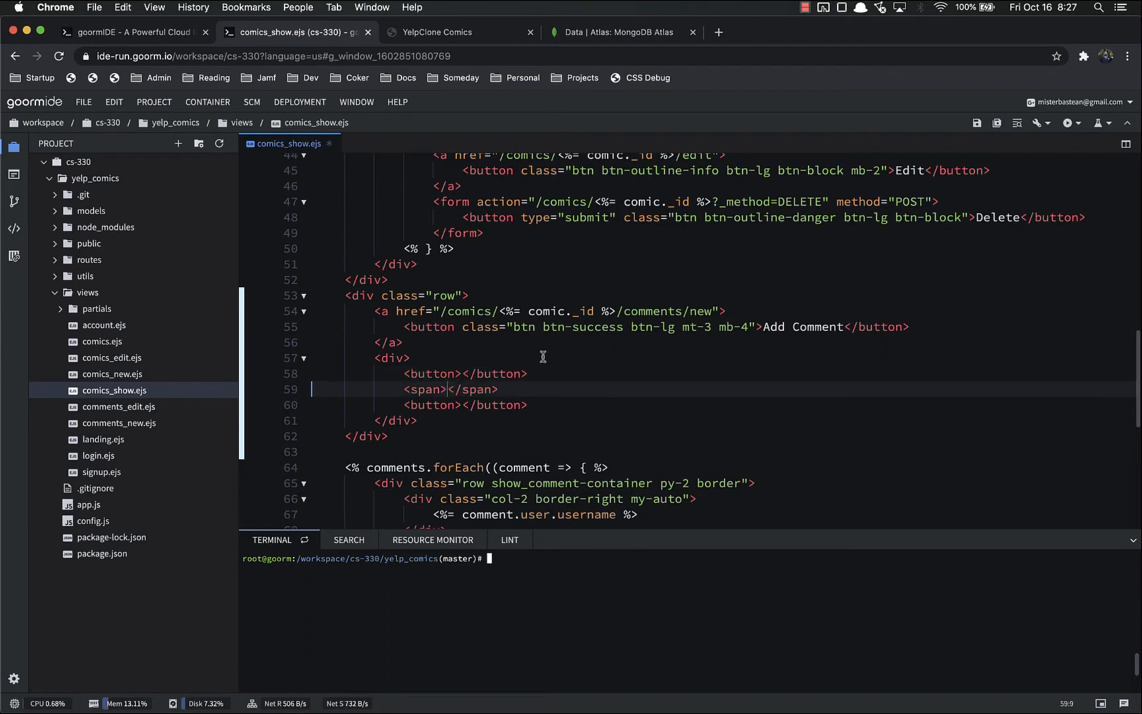
text(10)
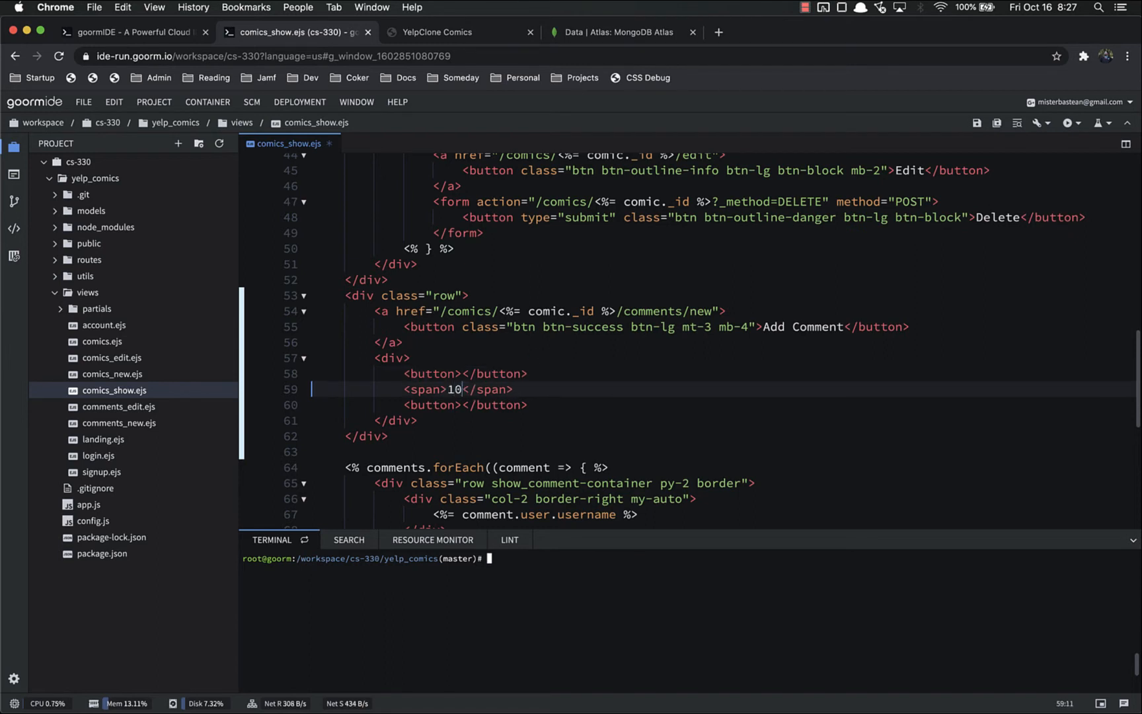
double_click(452, 388)
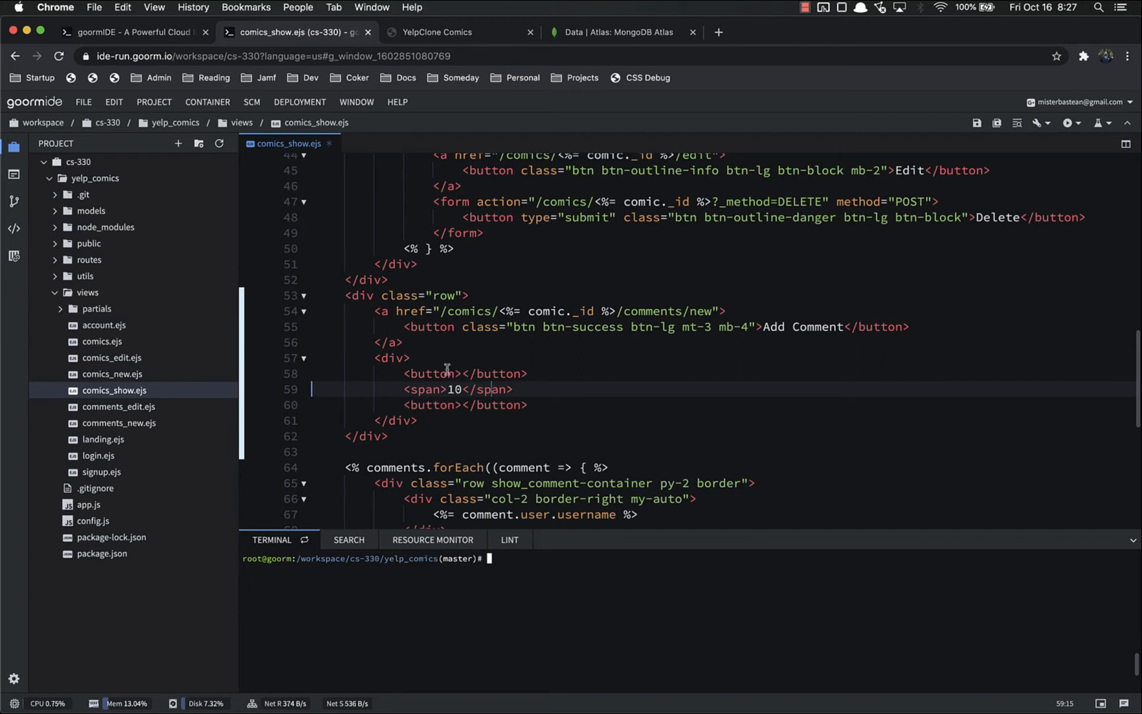
mouse_move(394, 365)
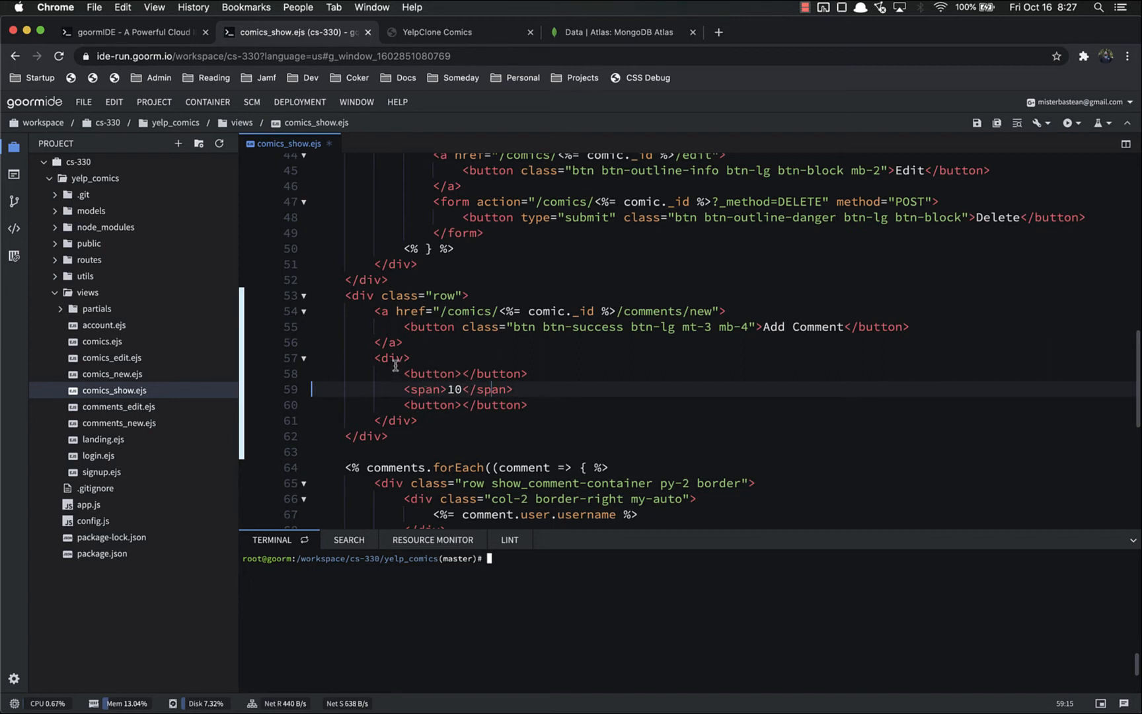
click(377, 295)
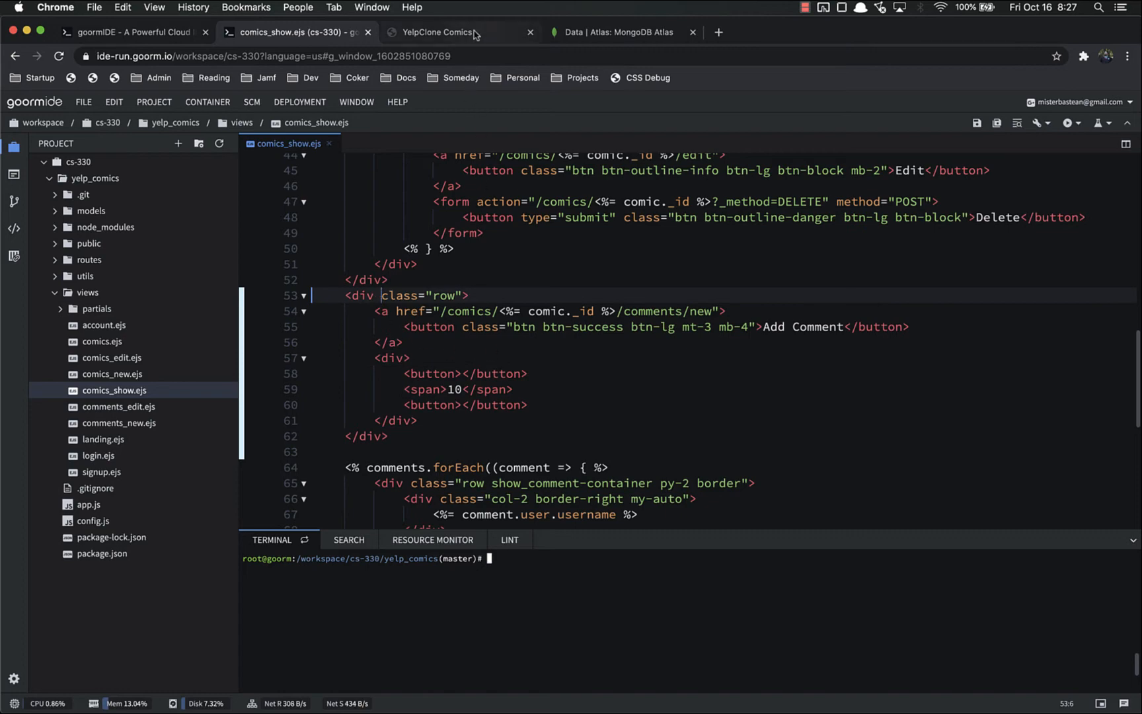
- Start the yelp_comic server with nodemon and reload the comic show page
click(455, 32)
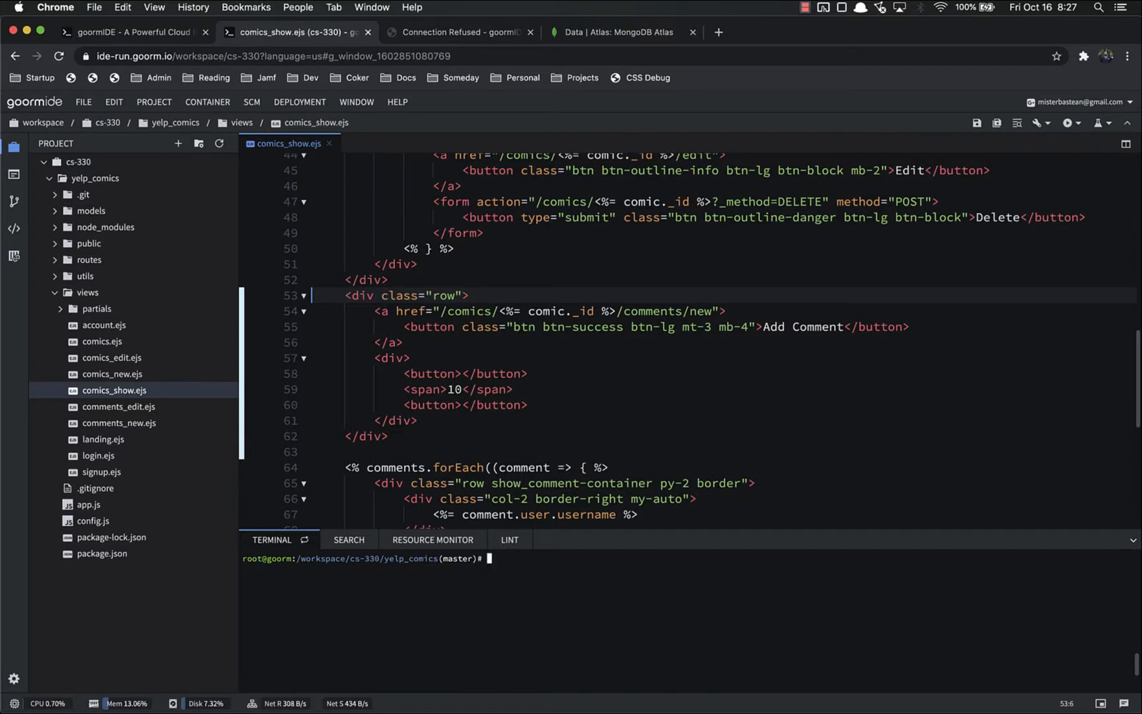
text(nodemon)
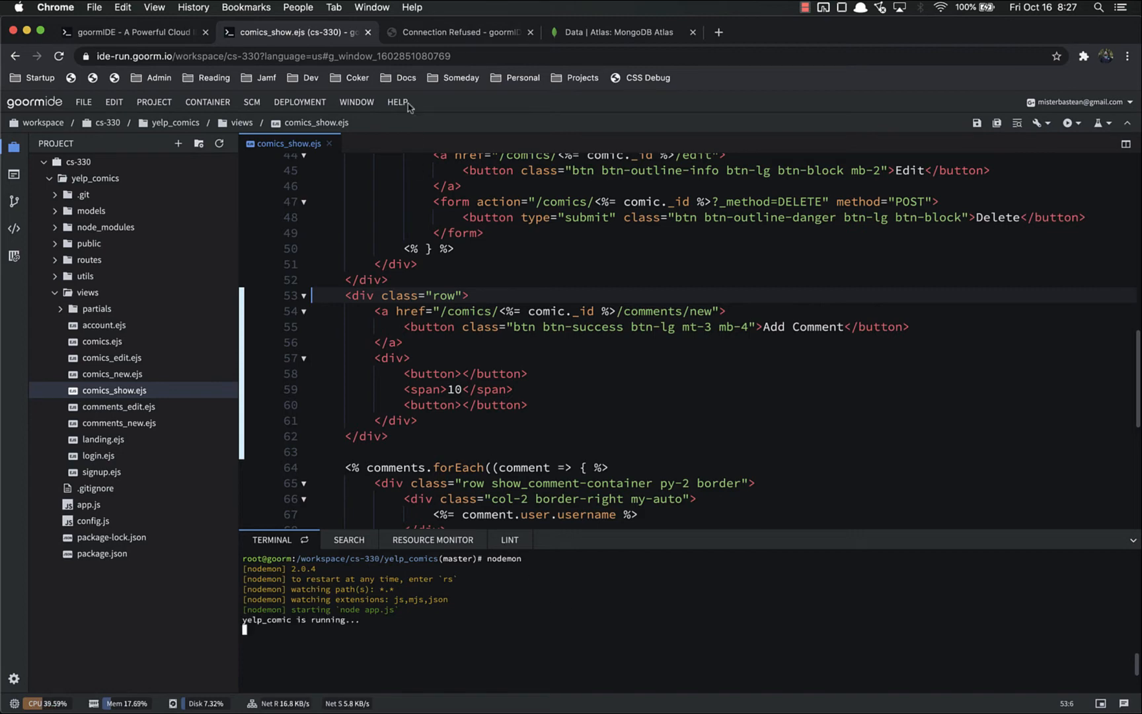
click(459, 31)
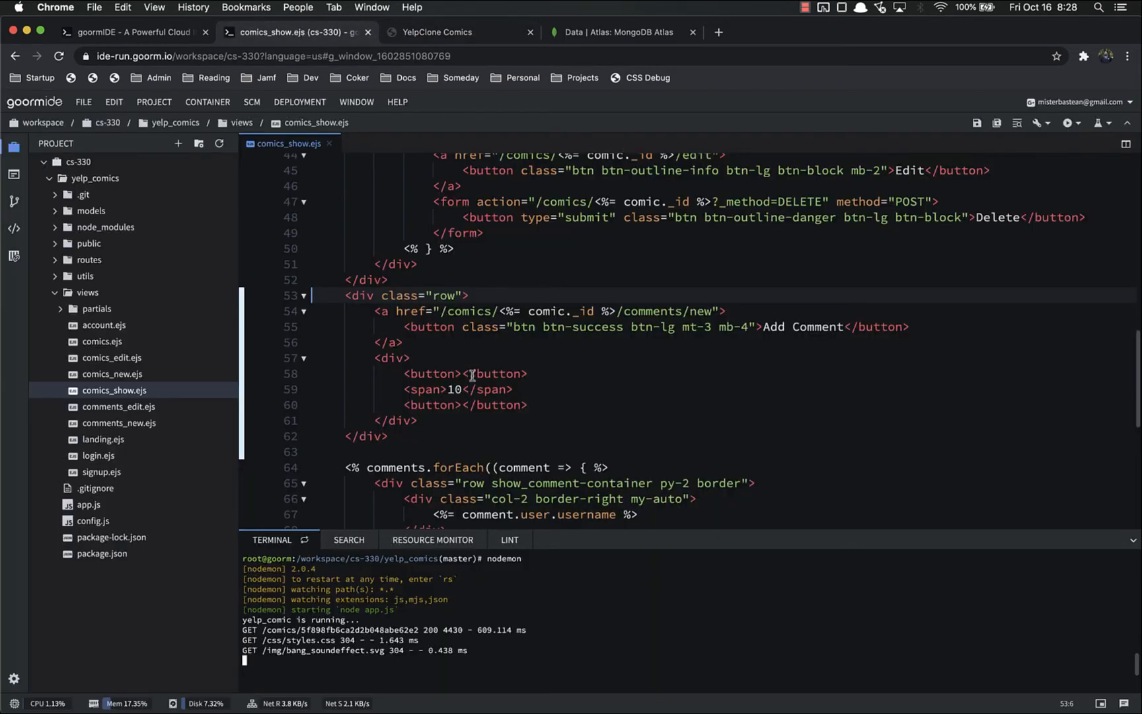
- Label the buttons + and -, give Add Comment class col-3 and the vote wrapper col-2
text(+)
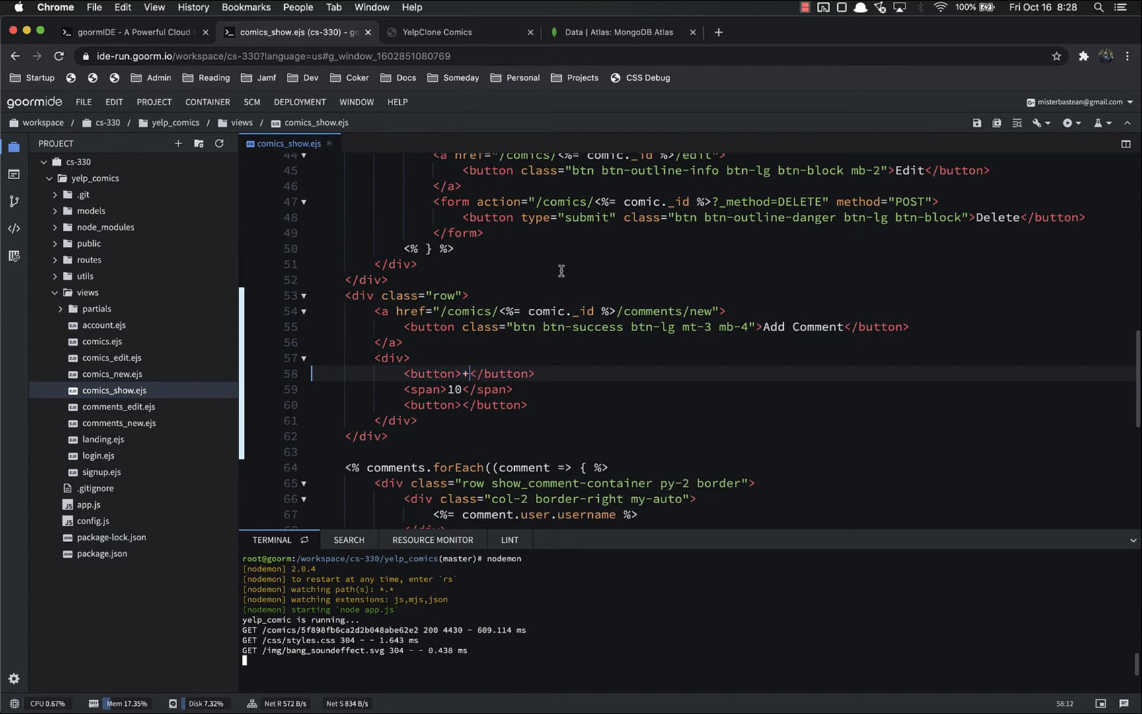
text(-)
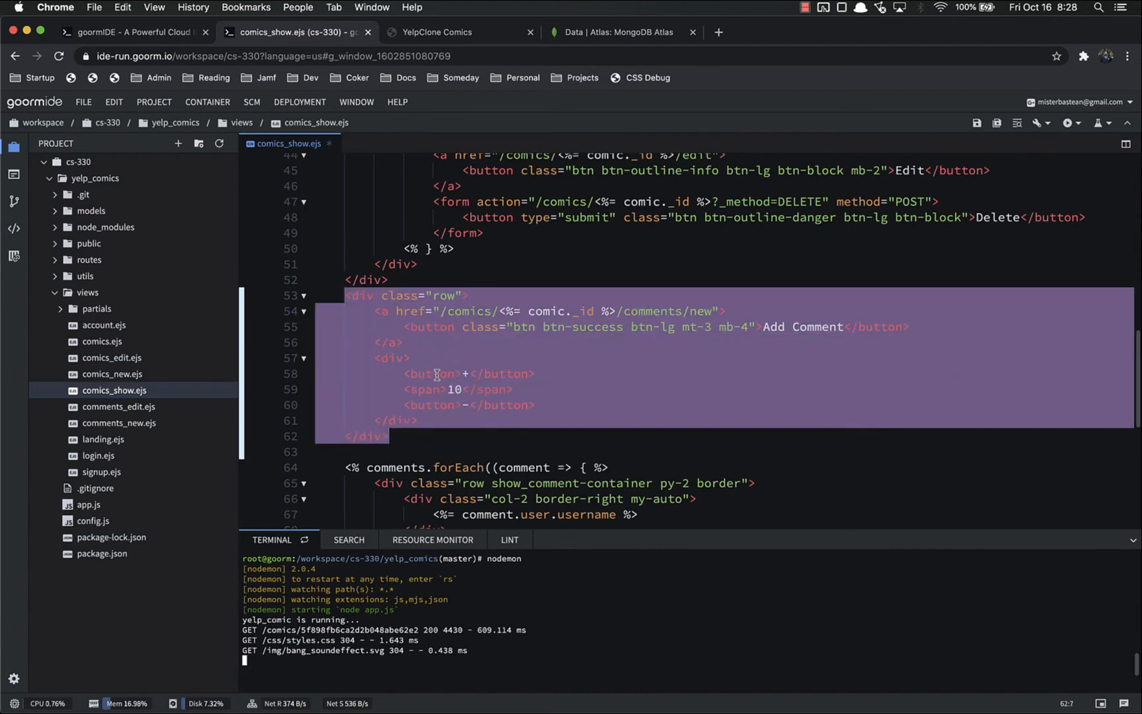
click(427, 428)
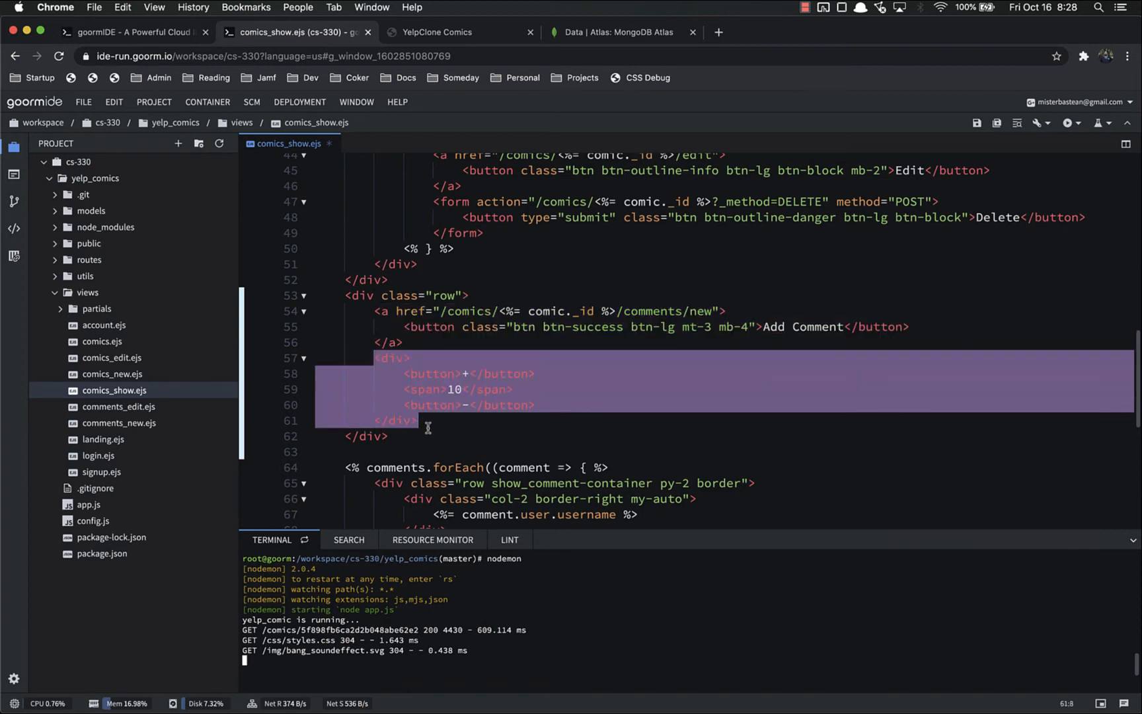
mouse_move(439, 389)
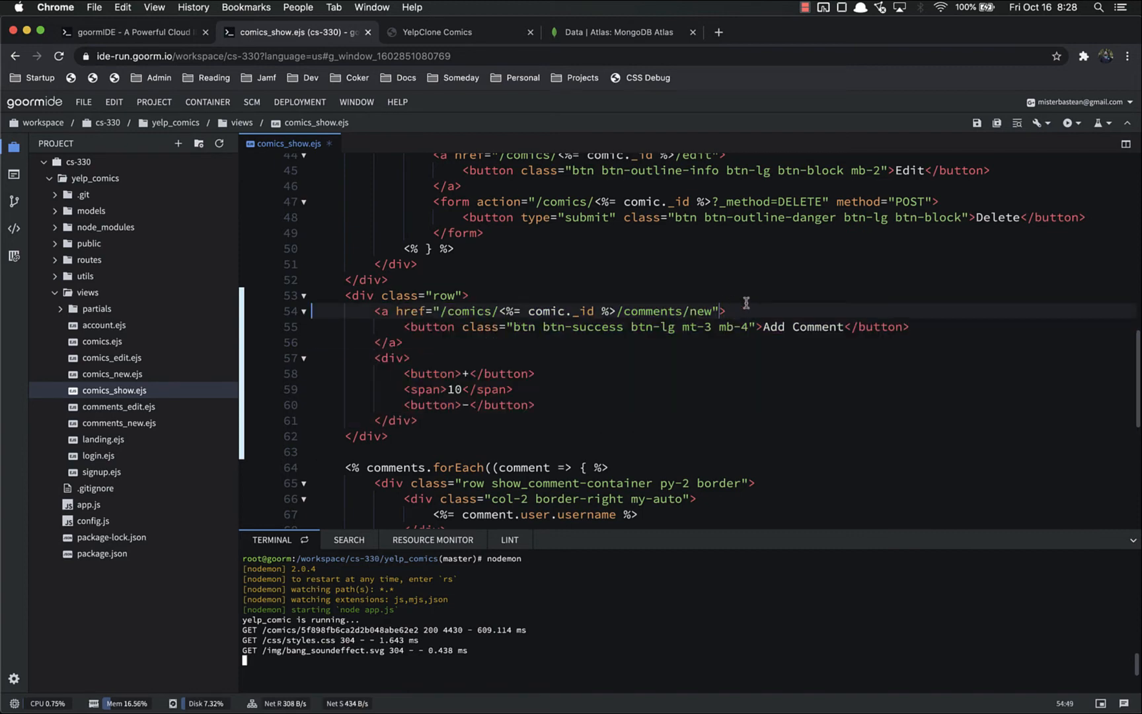
text(class=)
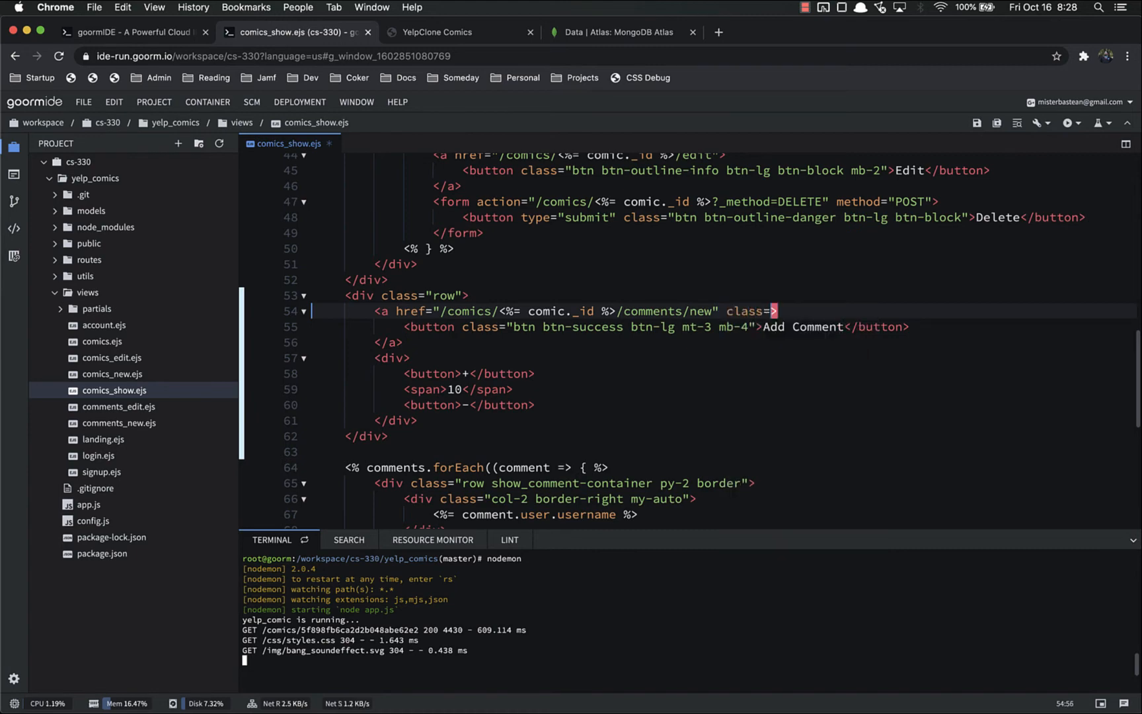
text(col-3")
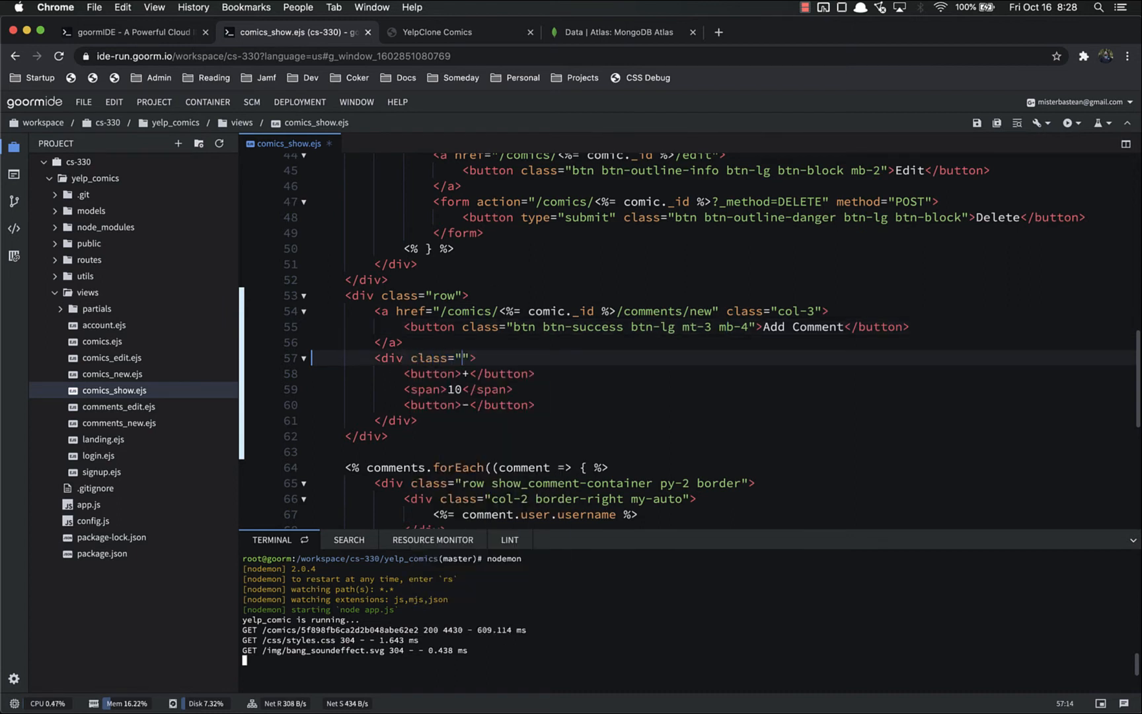
text(col-2)
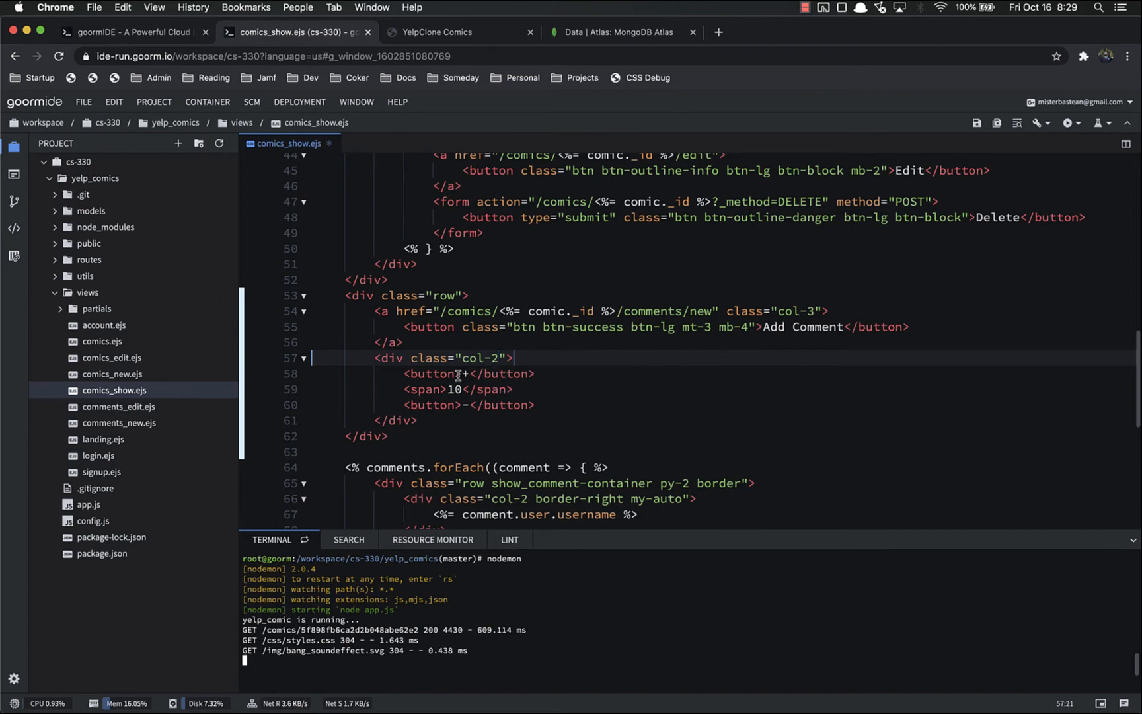
click(437, 32)
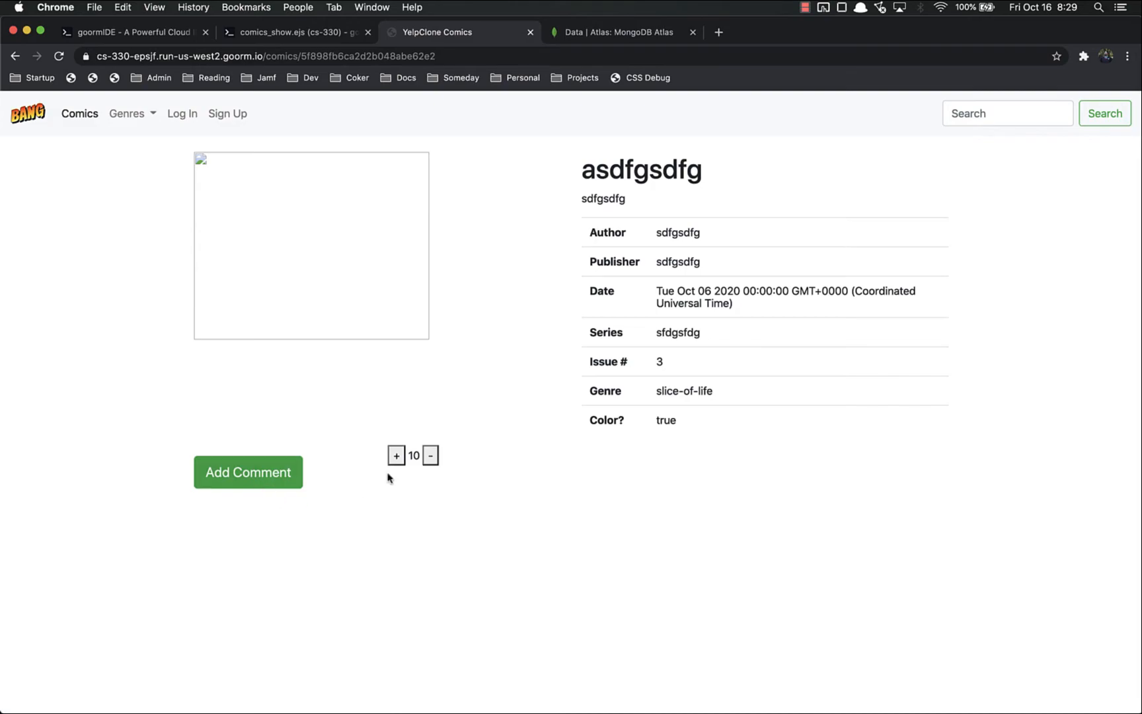
- Check the comic page showing Add Comment beside the + 10 - vote controls
click(294, 31)
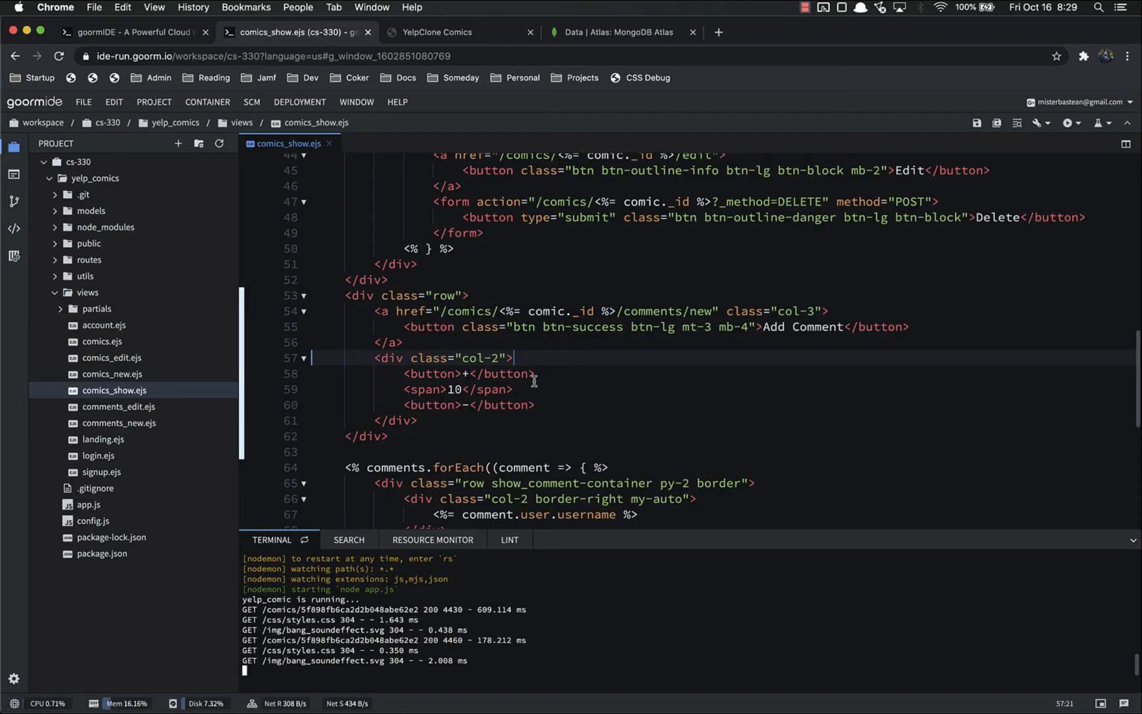
click(437, 32)
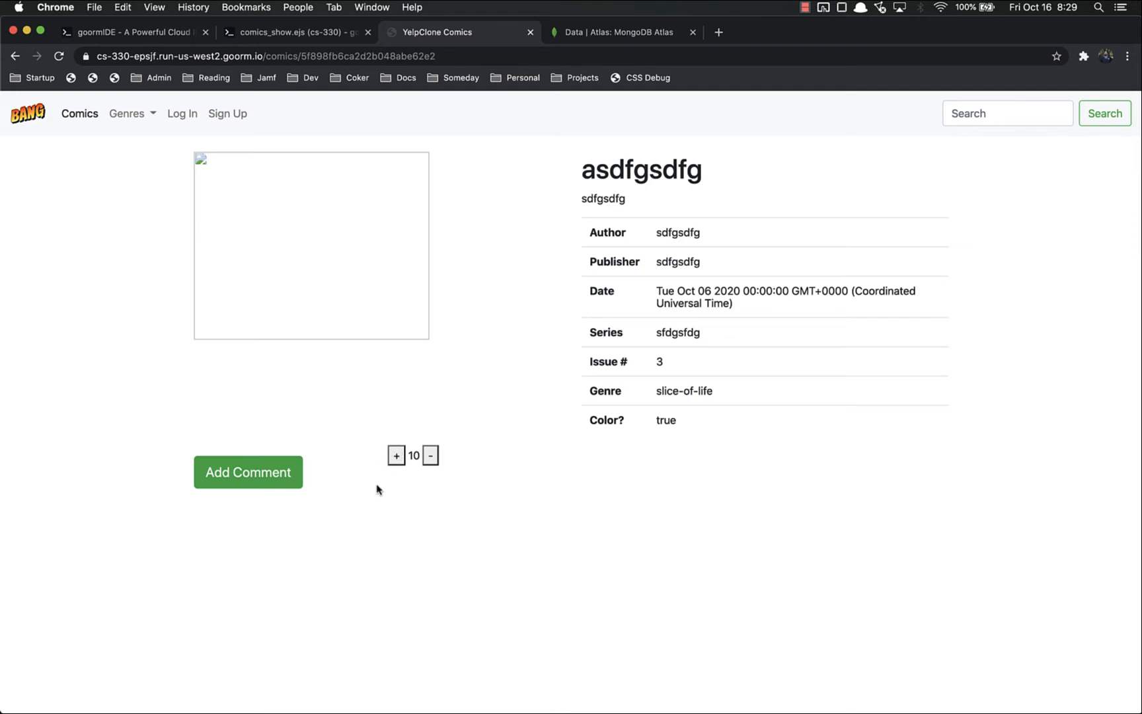
mouse_move(382, 474)
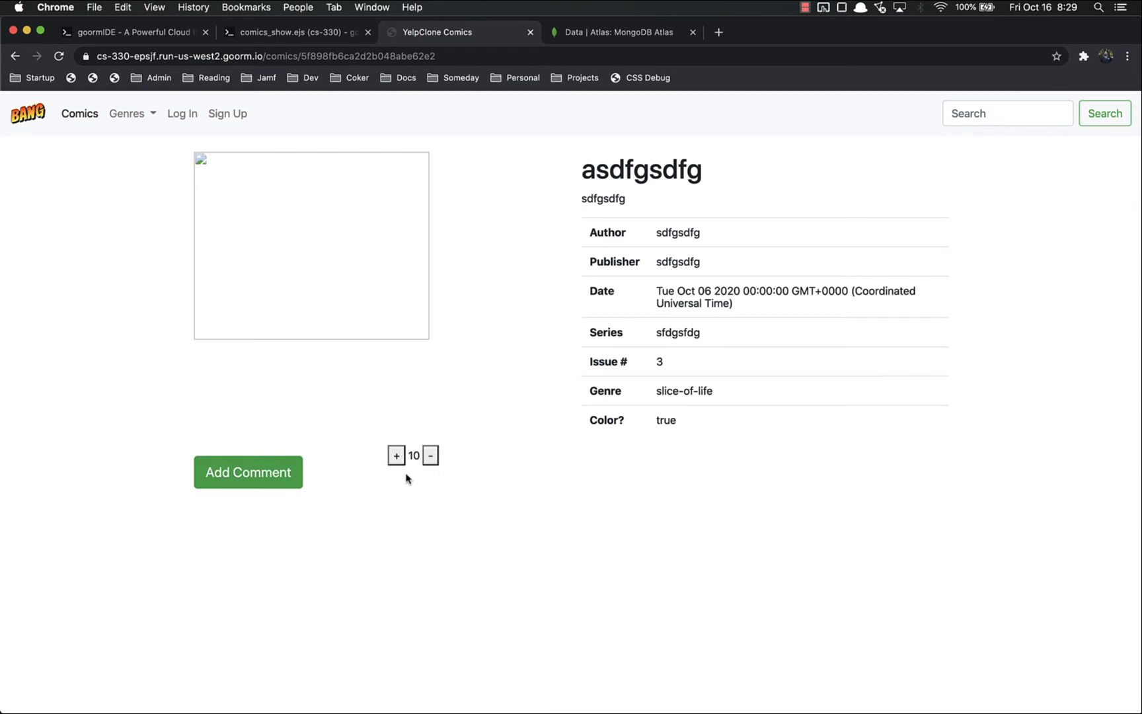
mouse_move(380, 433)
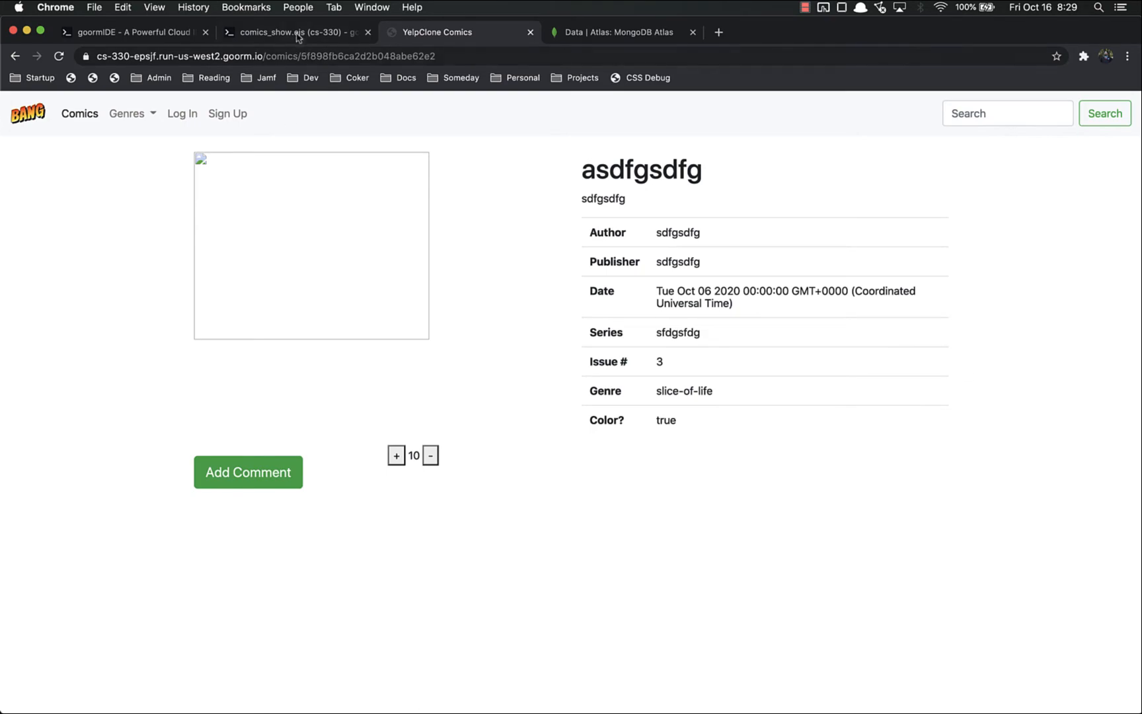
- Style the vote buttons as btn-outline-success and btn-outline-danger btn-lg mt-3 and check the page
click(294, 32)
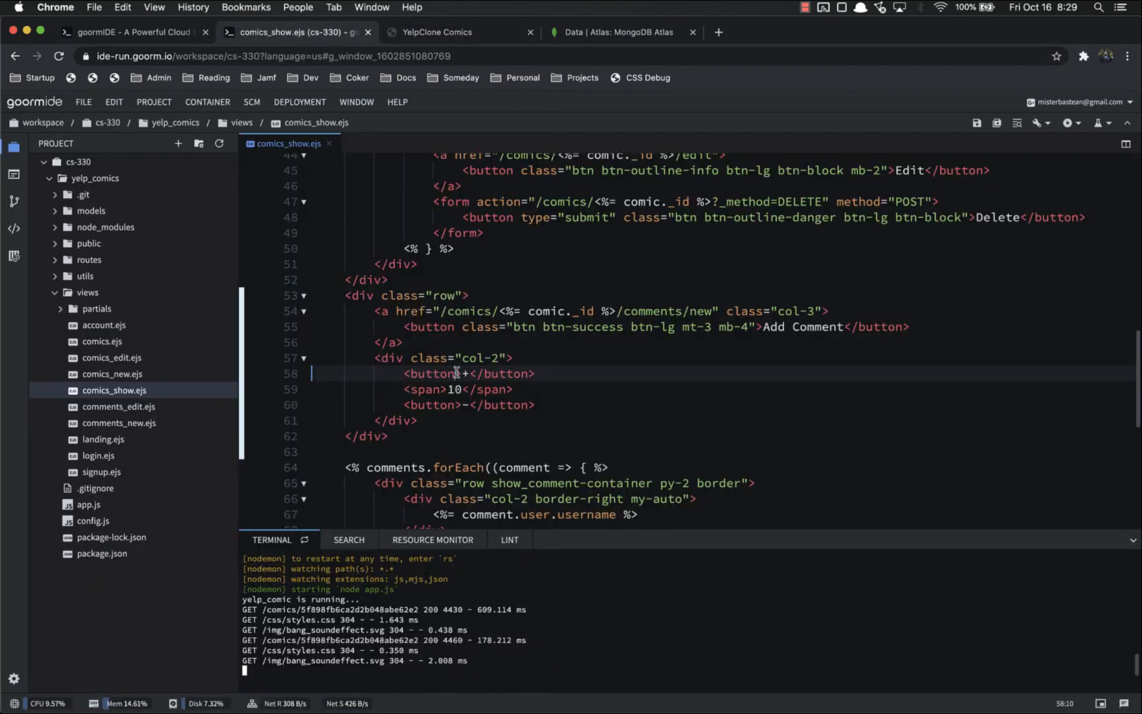
text(class=)
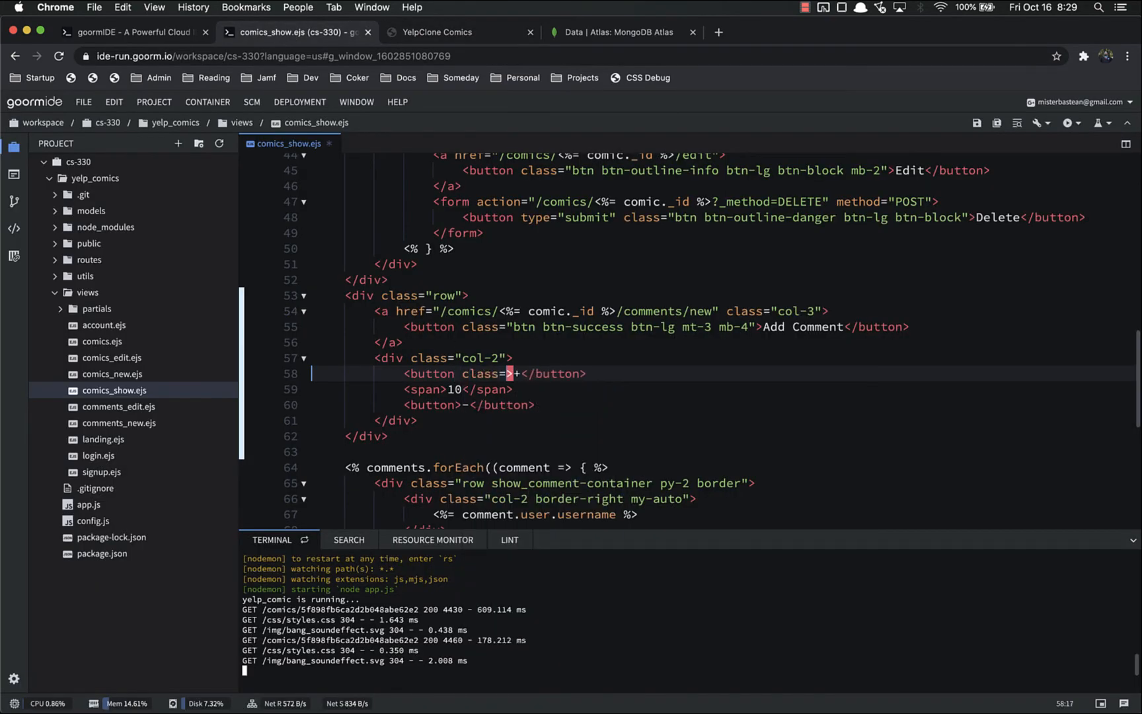
text(btn")
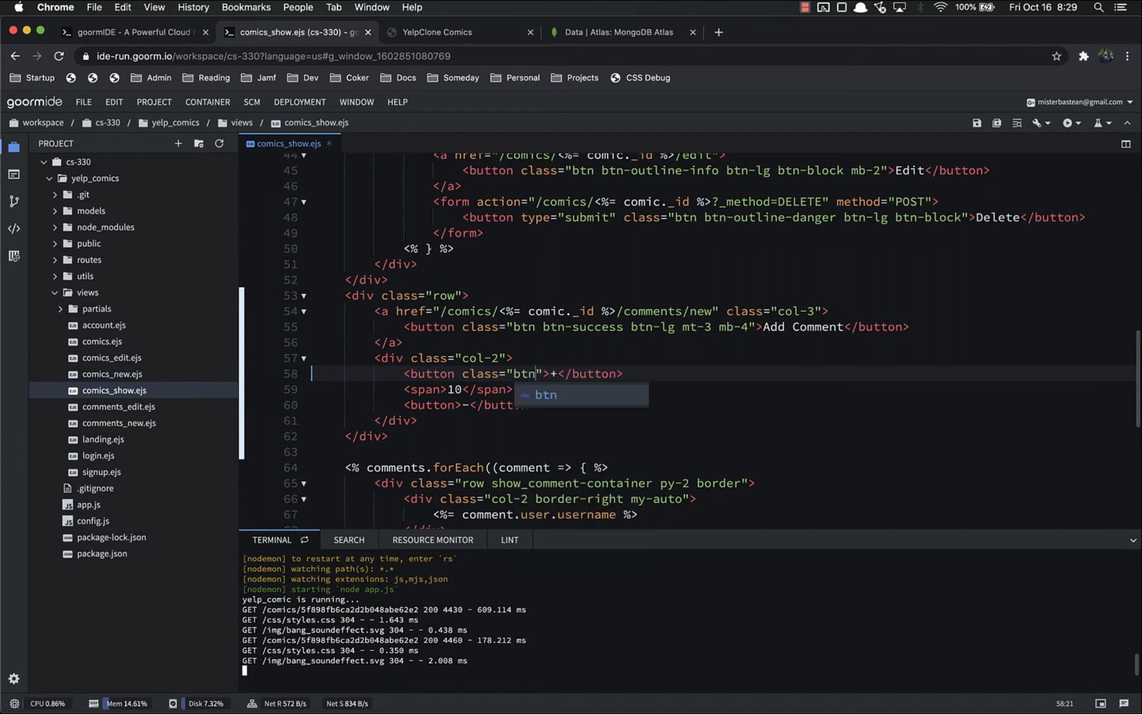
text(btn-outline)
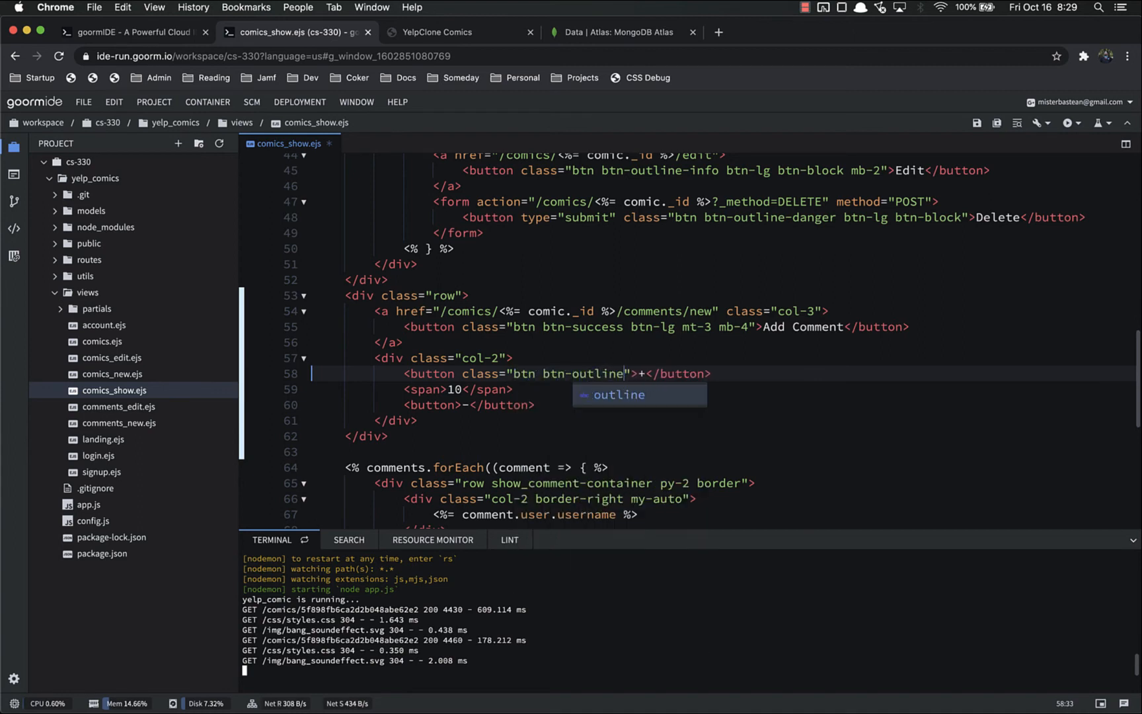
text(-success)
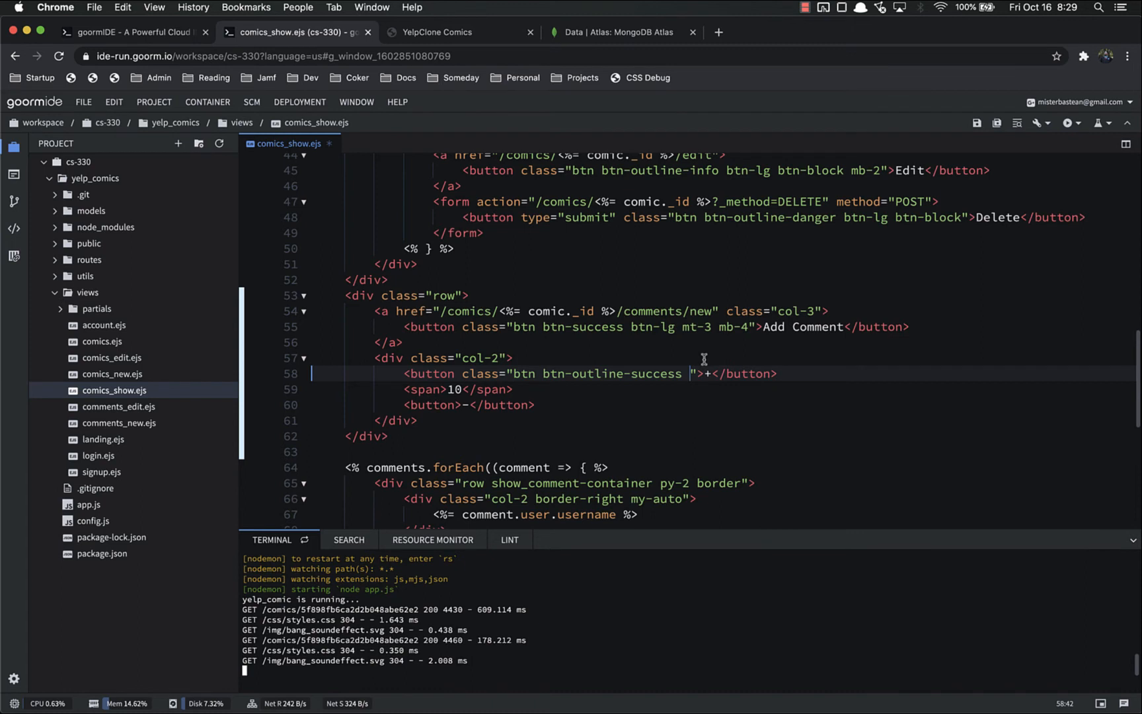
text(btn-lg mt-3)
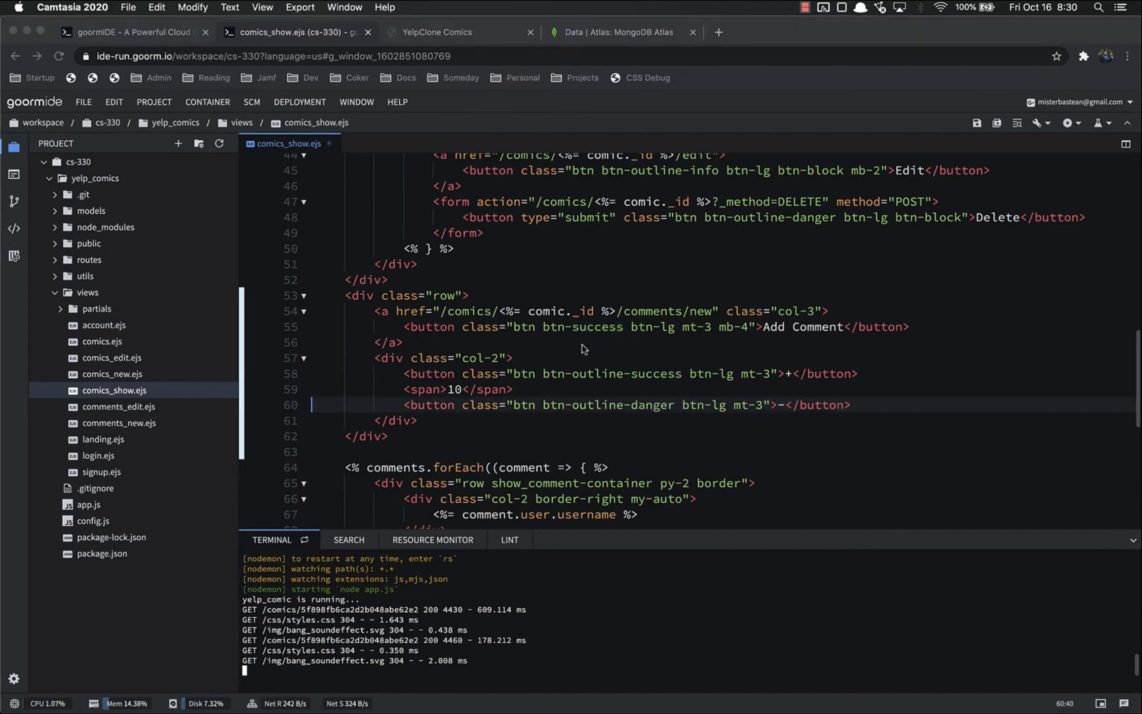
click(438, 32)
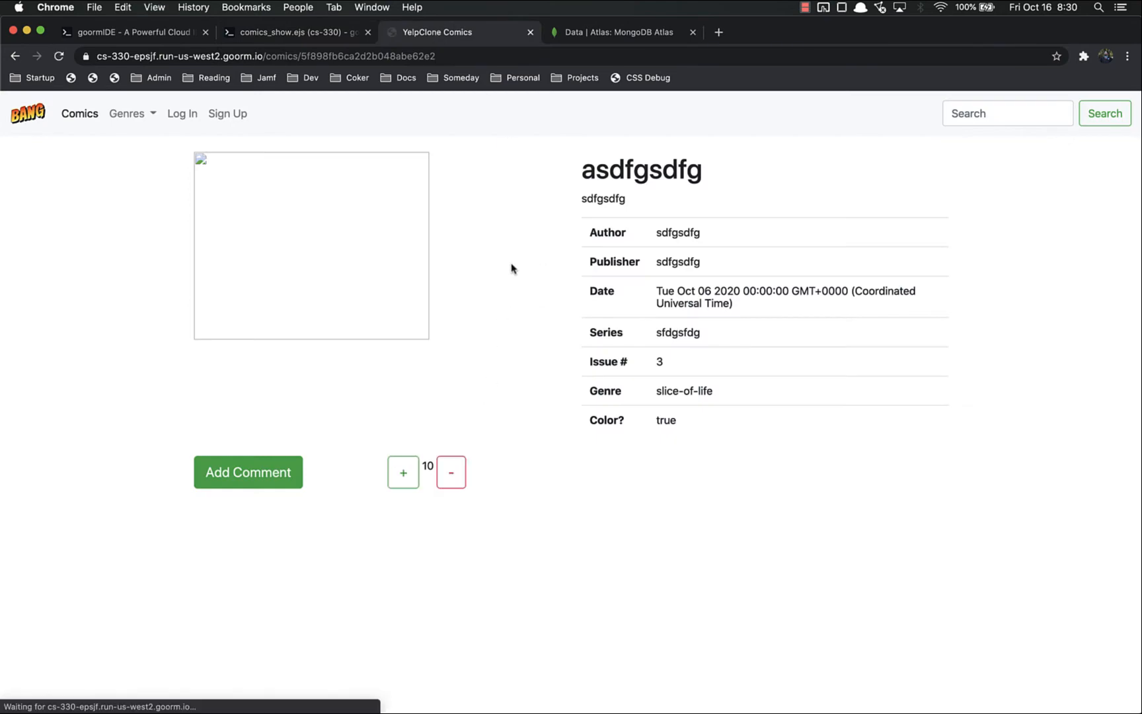
mouse_move(313, 28)
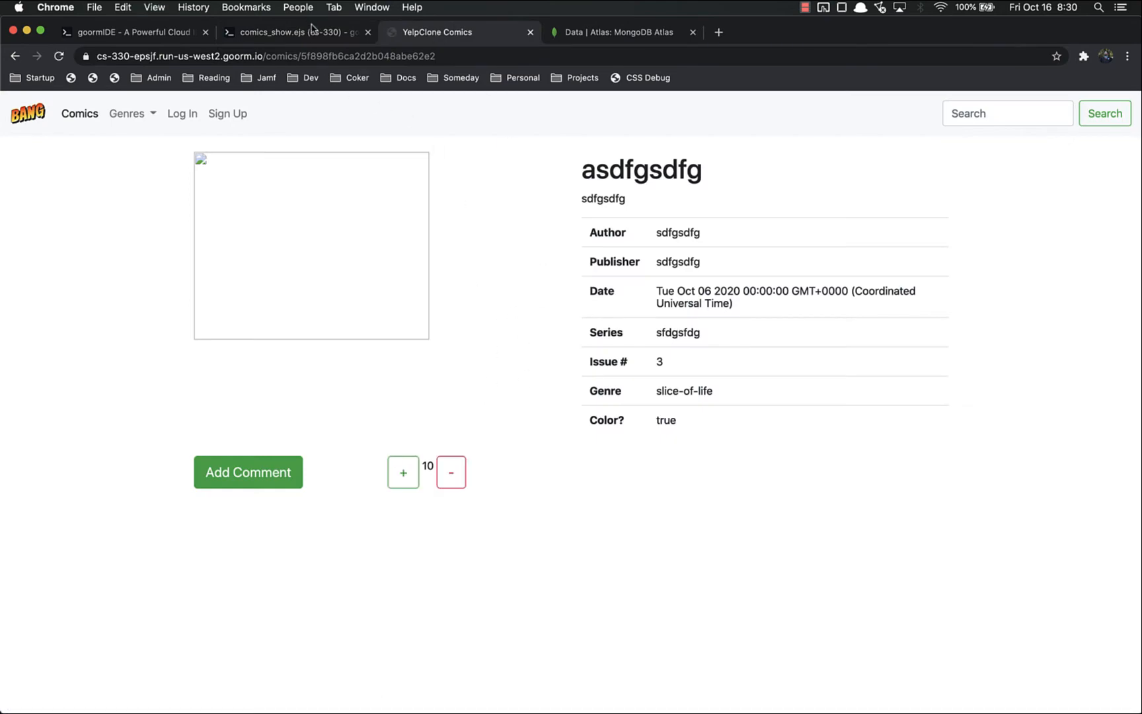
click(294, 32)
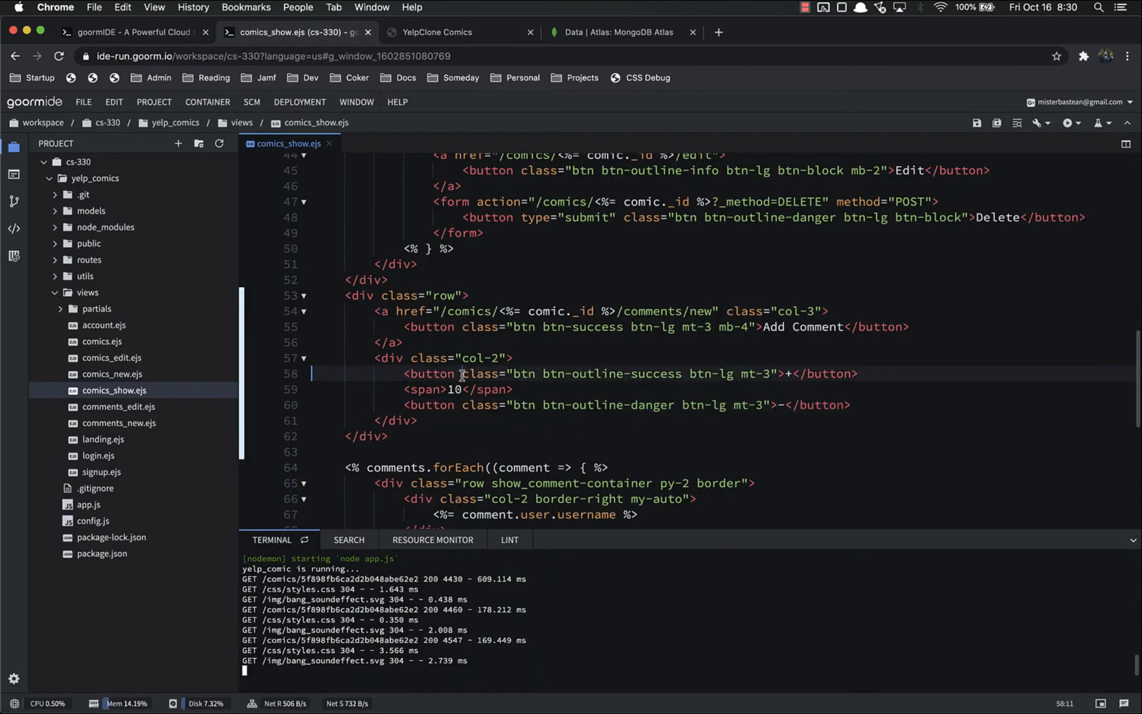
- Give the vote buttons ids upvote_btn and downvote_btn
text(id=")
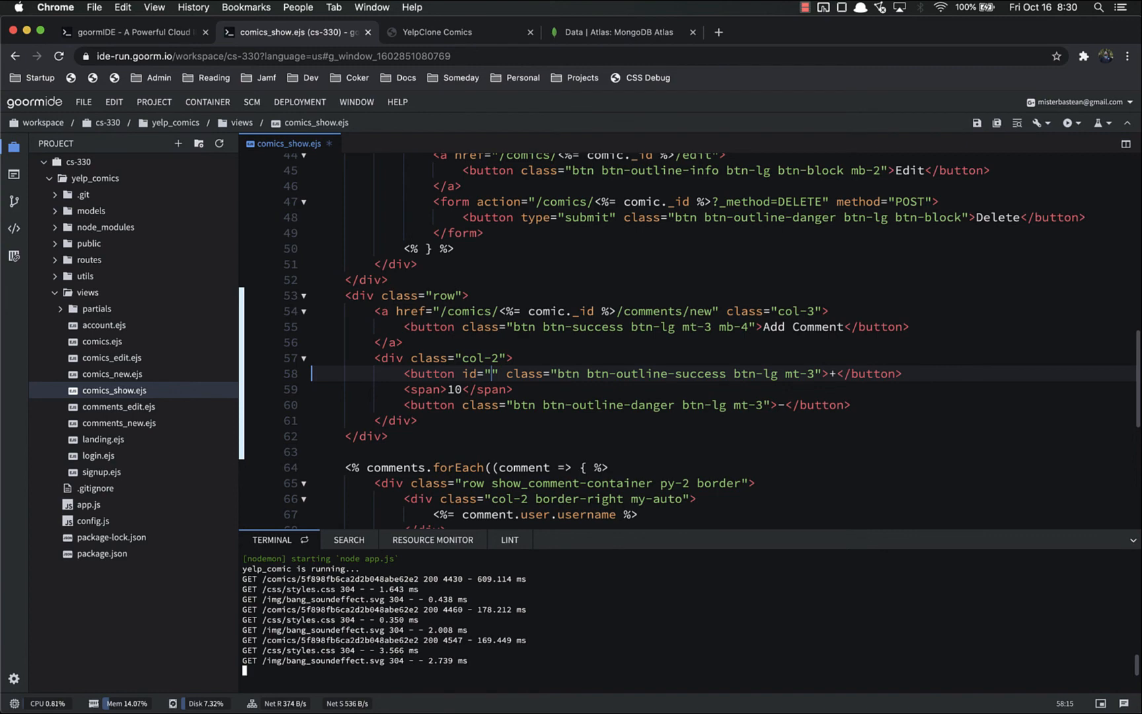
text(upvote_b)
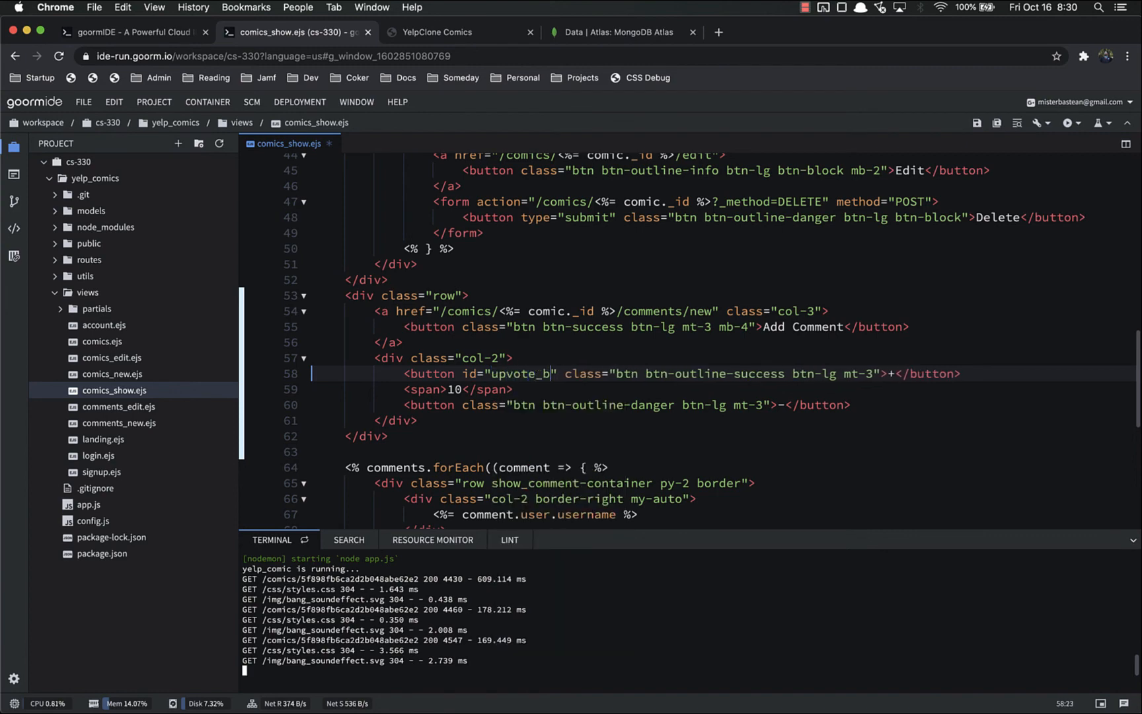
double_click(517, 374)
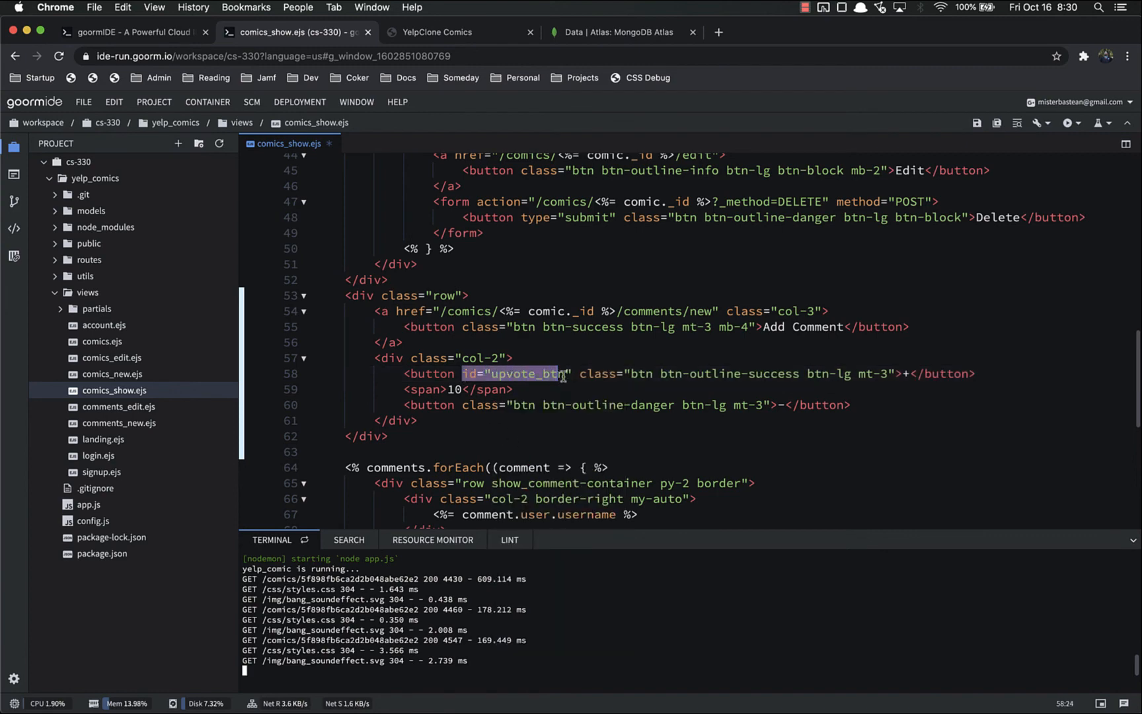
text(id="upvote_btn")
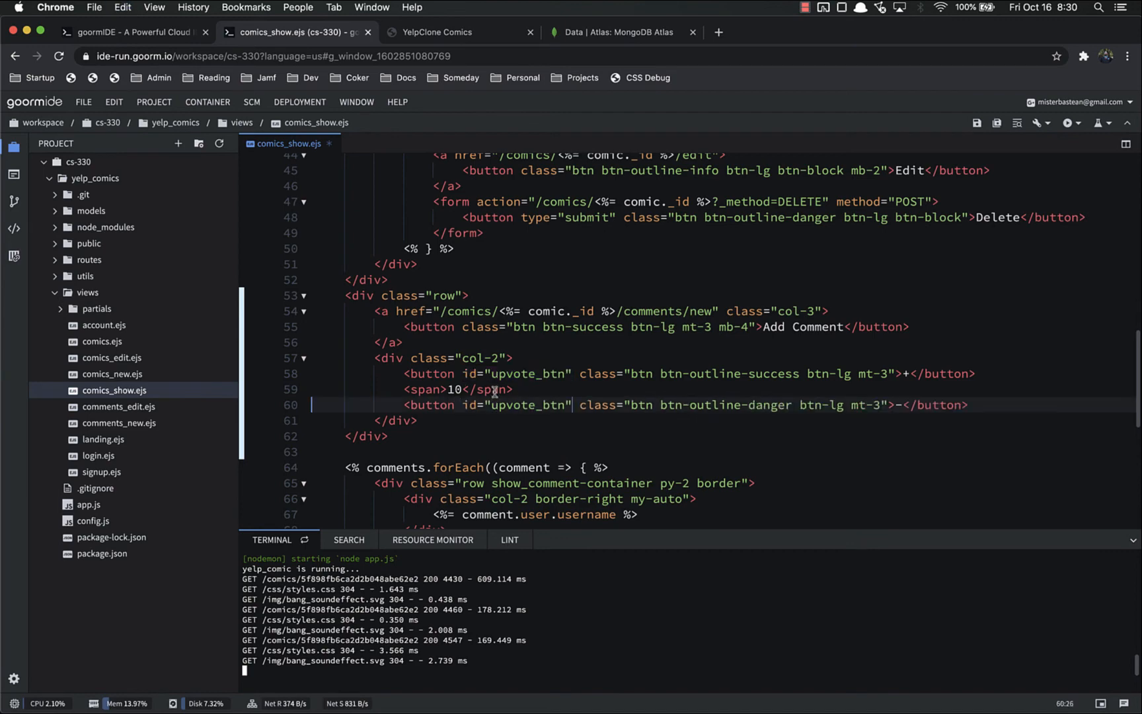
text(down)
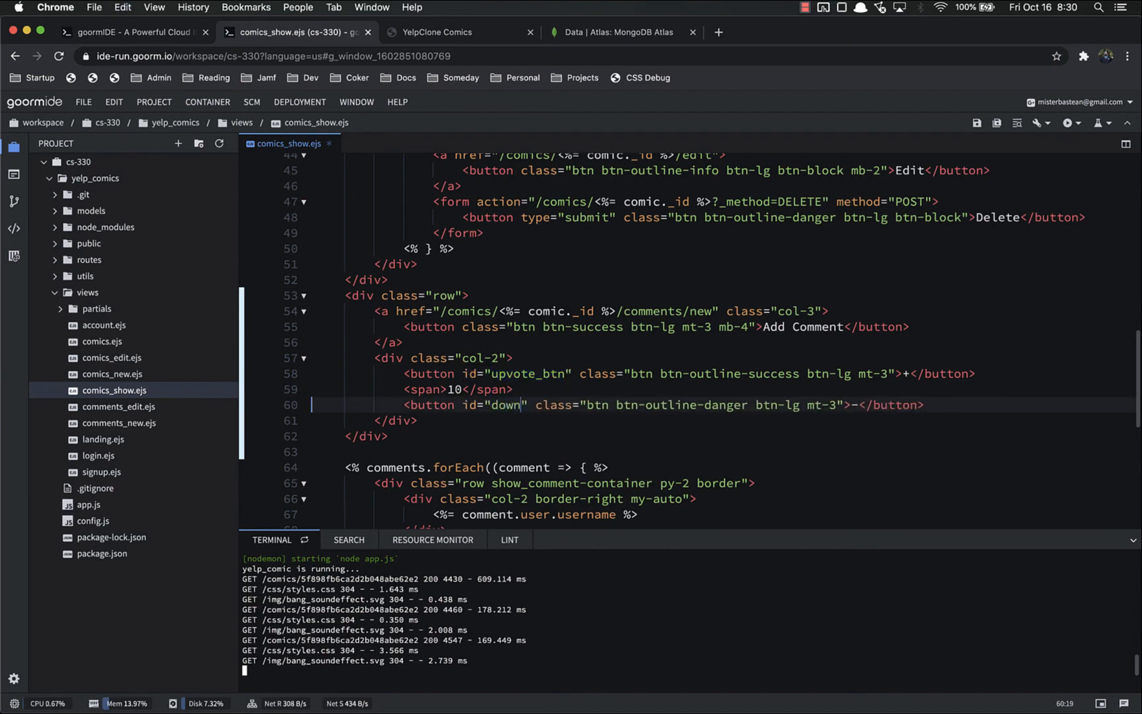
text(vote_btn)
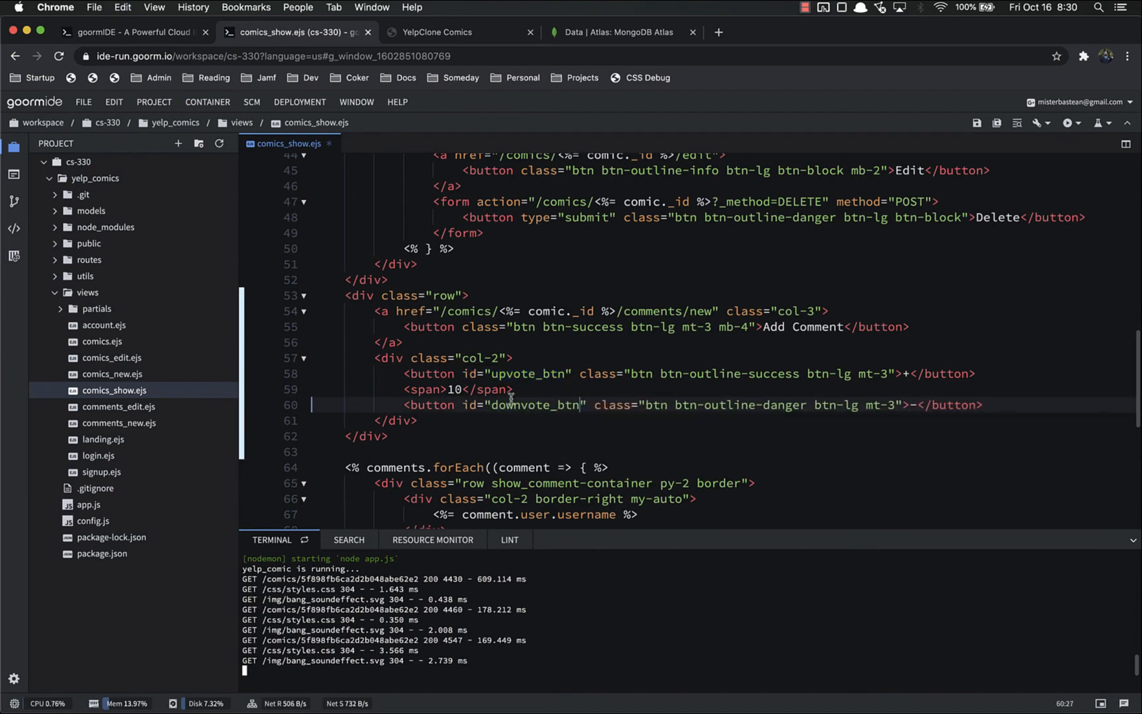
- Give the score span id score and class mx-2, then view the page
text(i)
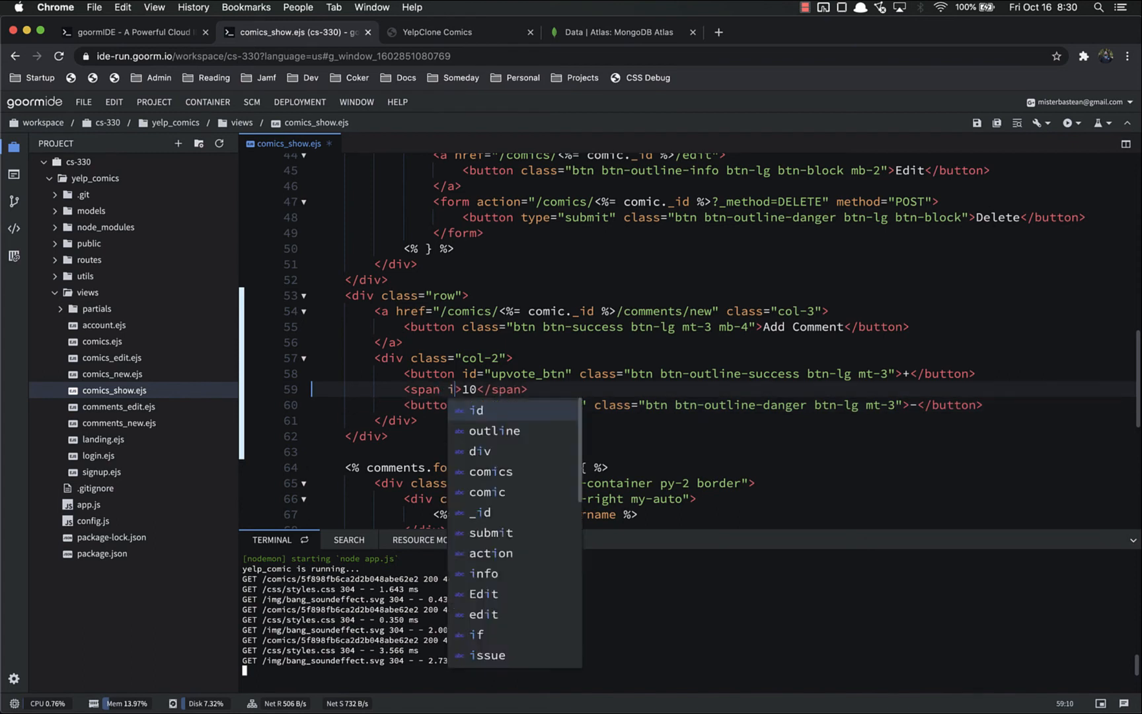
text(sc")
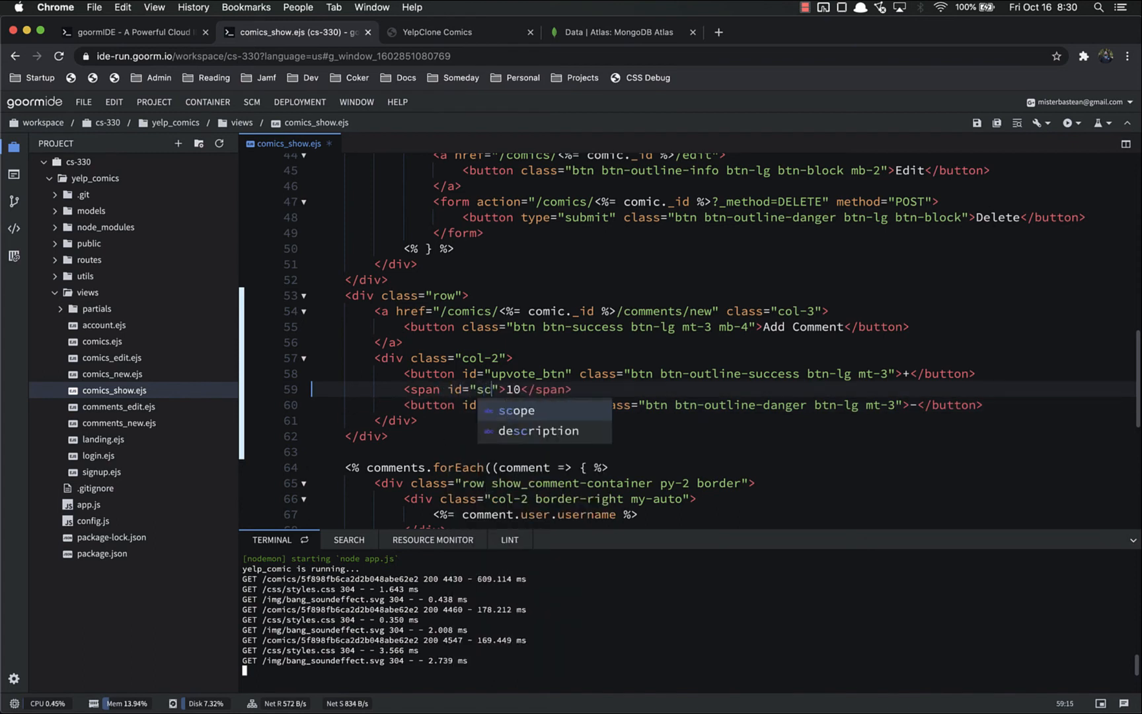
text(ore)
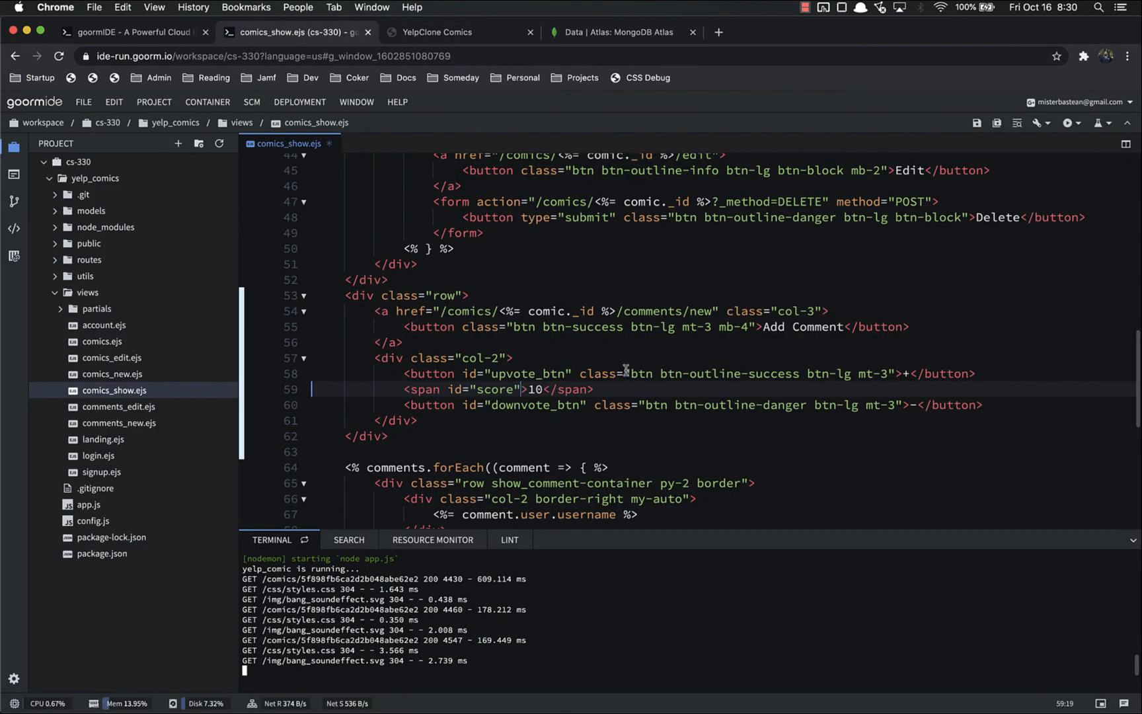
text(class=)
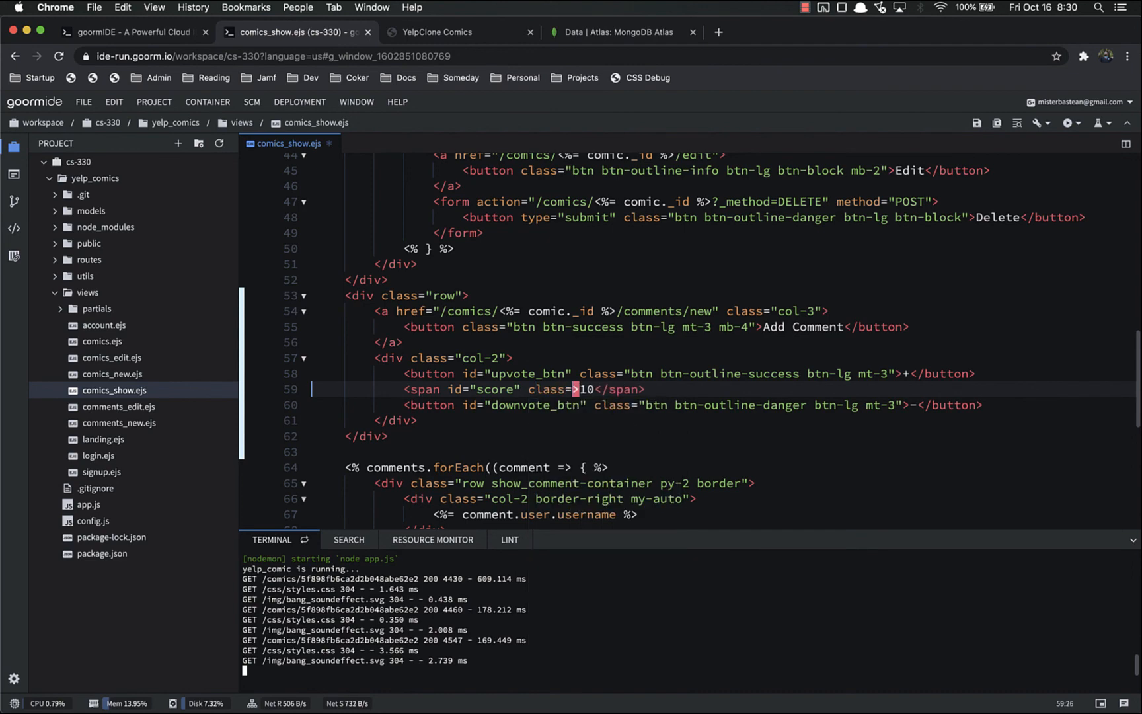
text(mx-2")
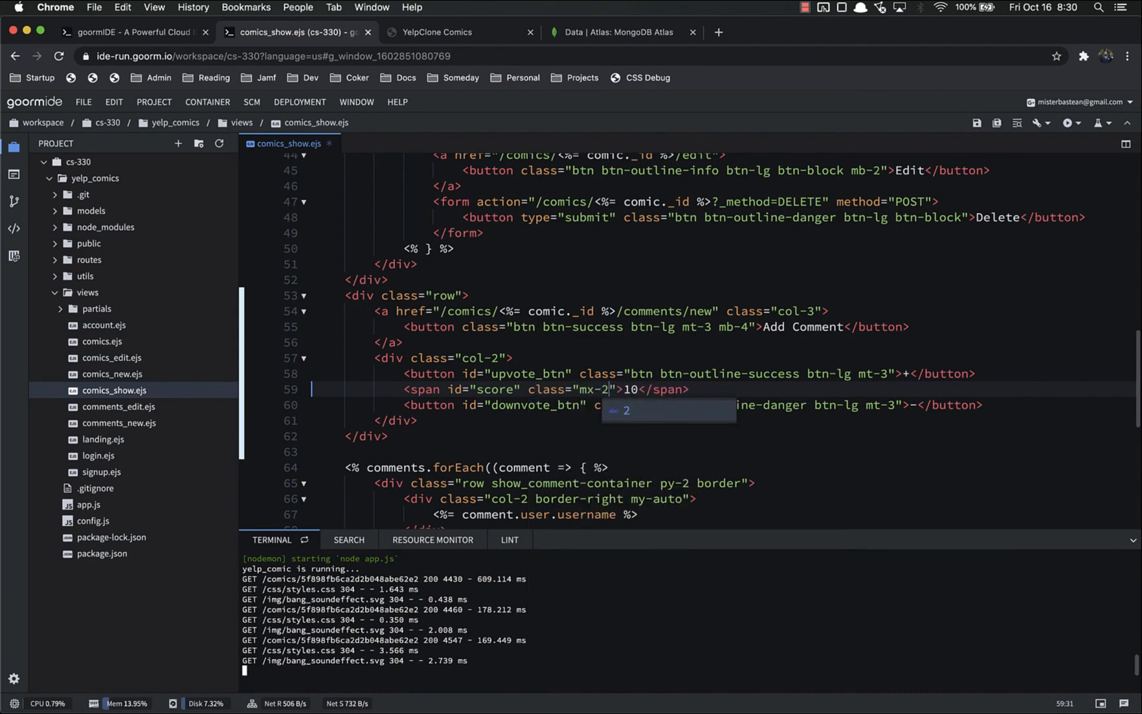
click(431, 31)
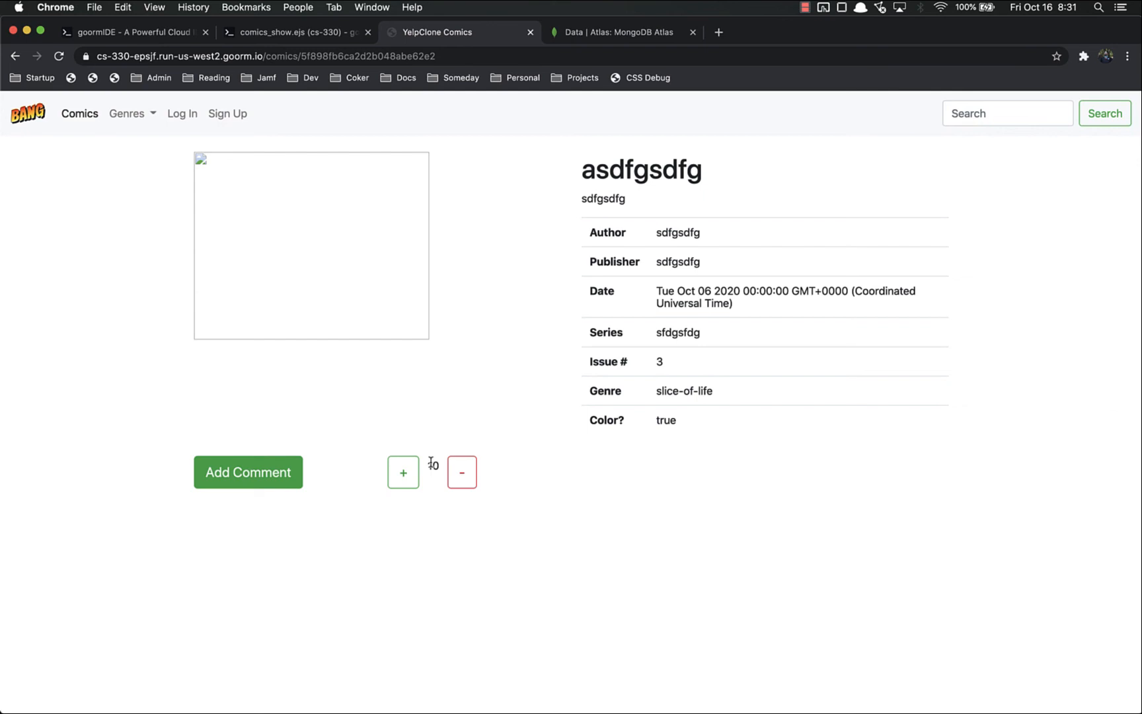
- Try the + upvote button beside the spaced score 10 on the comic page
click(401, 472)
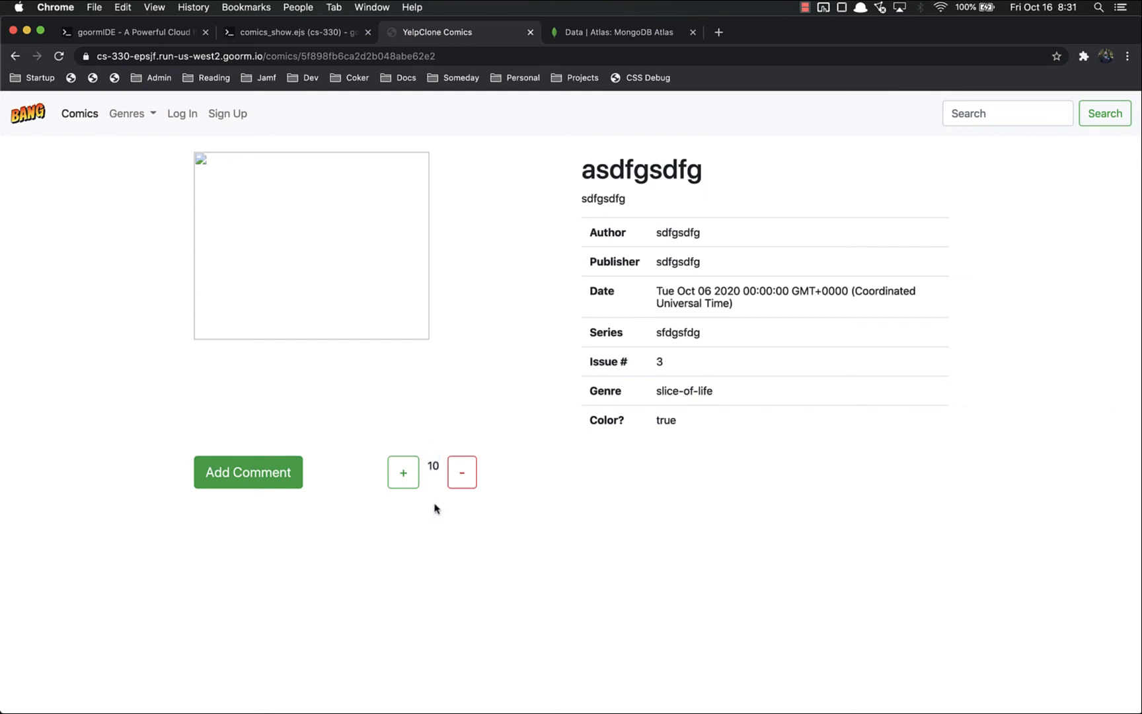
mouse_move(432, 430)
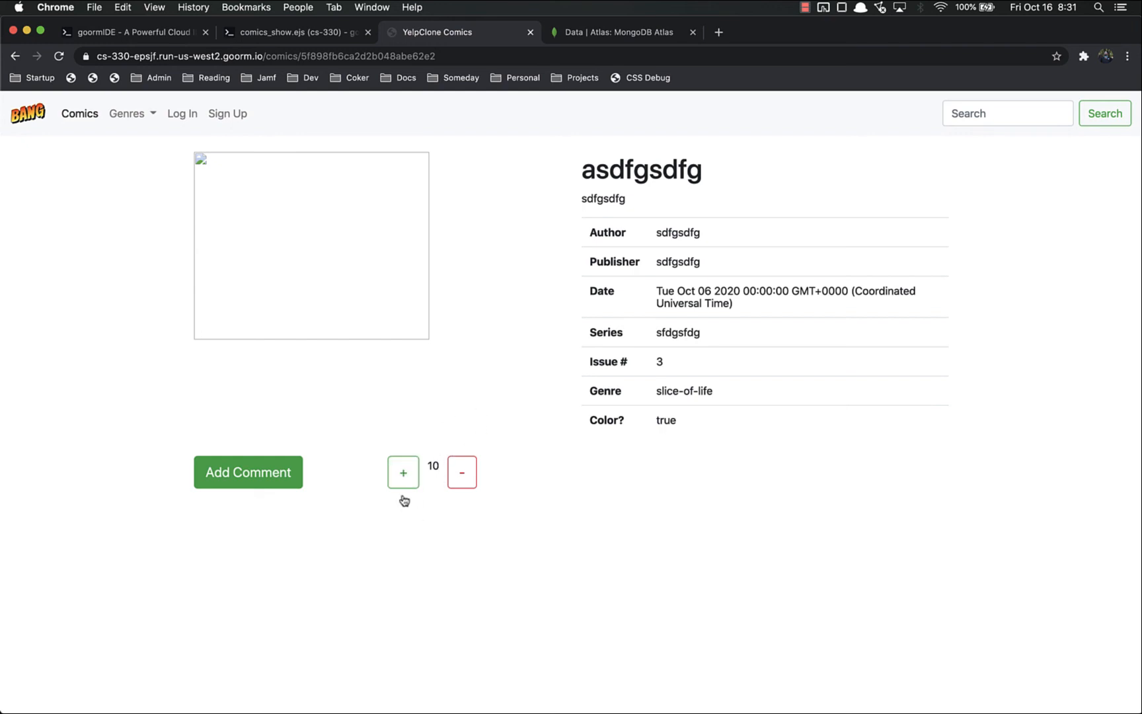
mouse_move(423, 517)
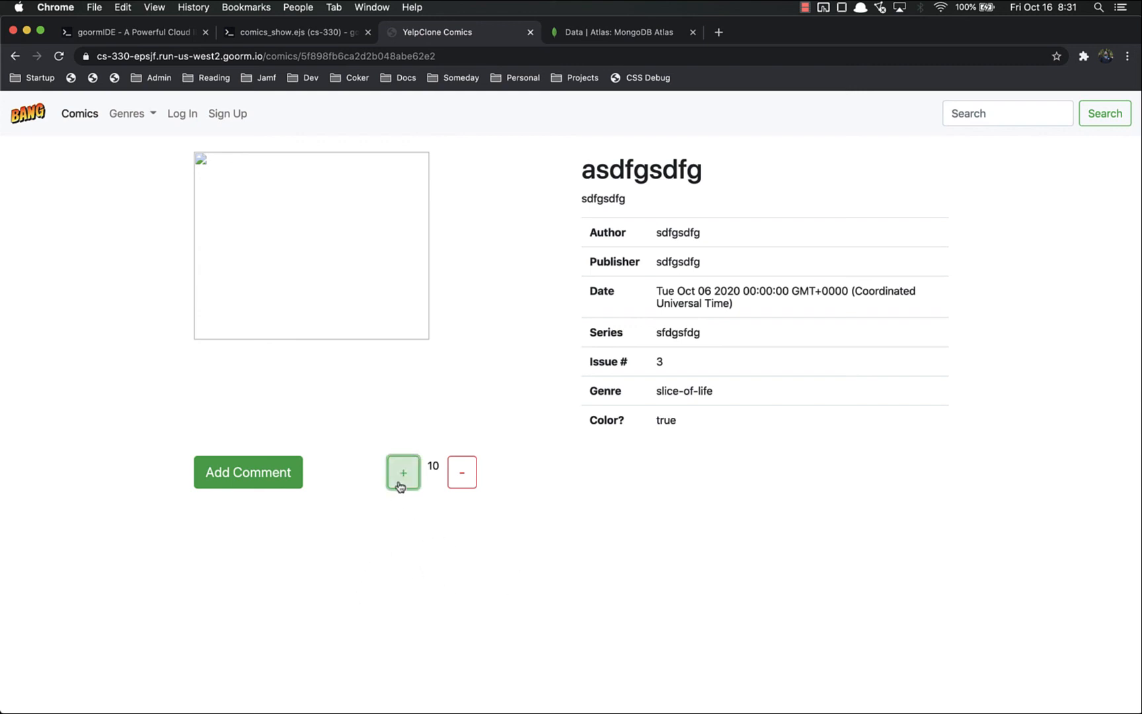
click(402, 472)
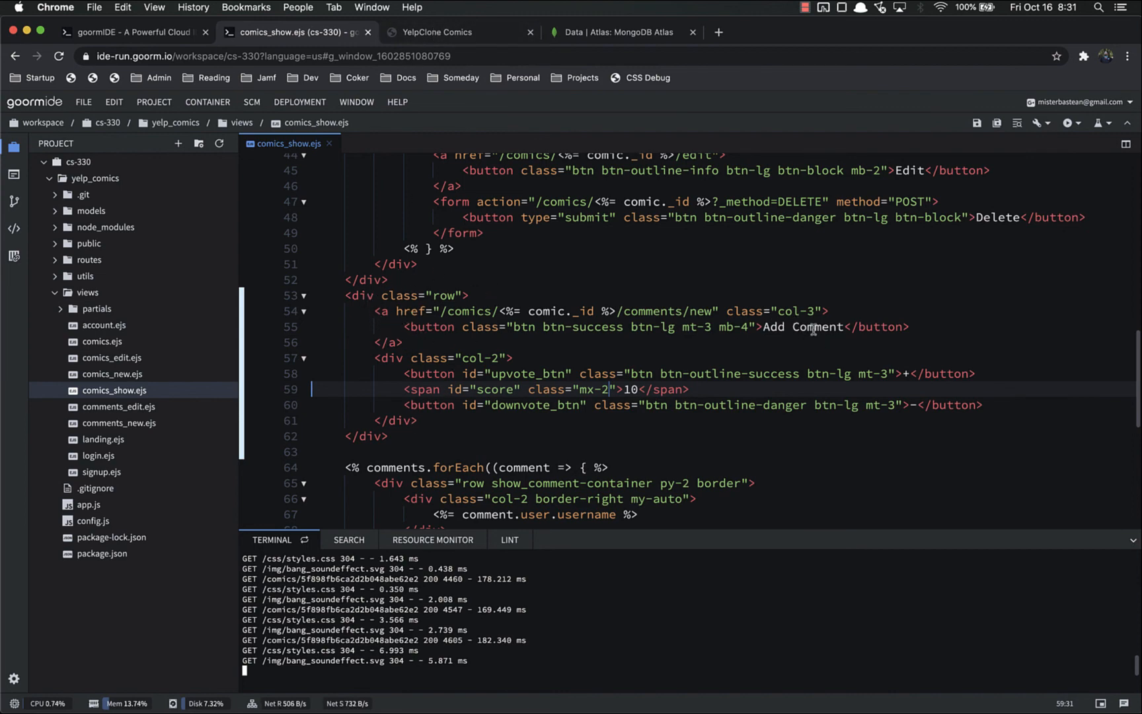
mouse_move(479, 409)
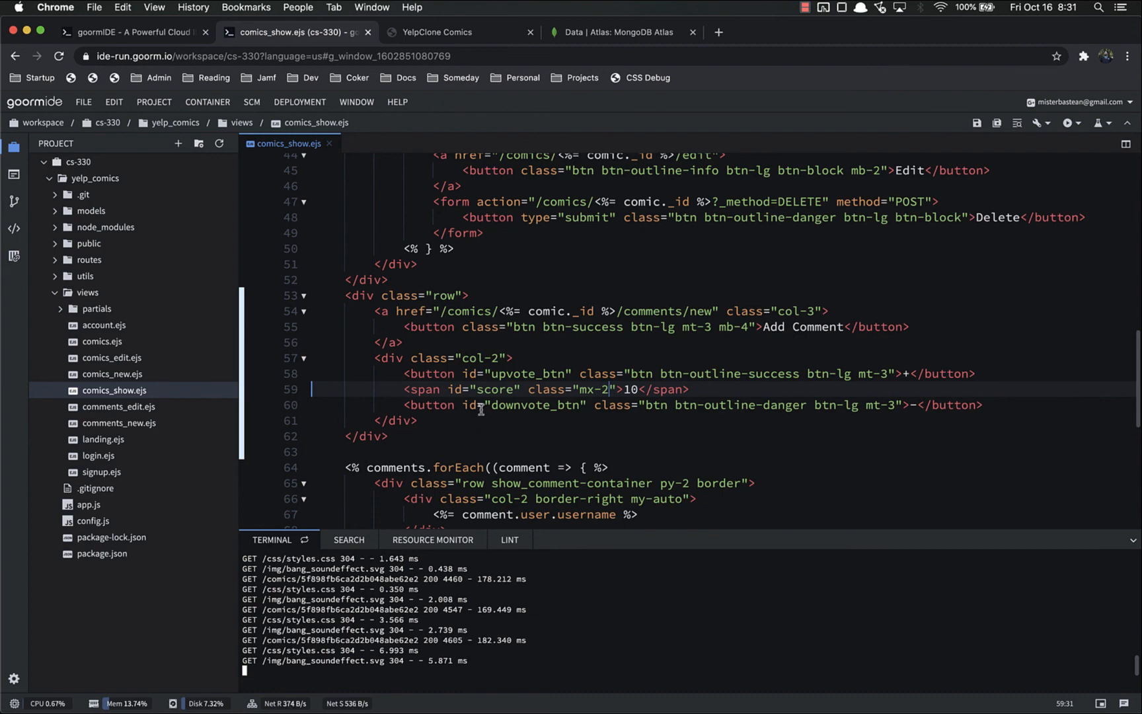
mouse_move(516, 428)
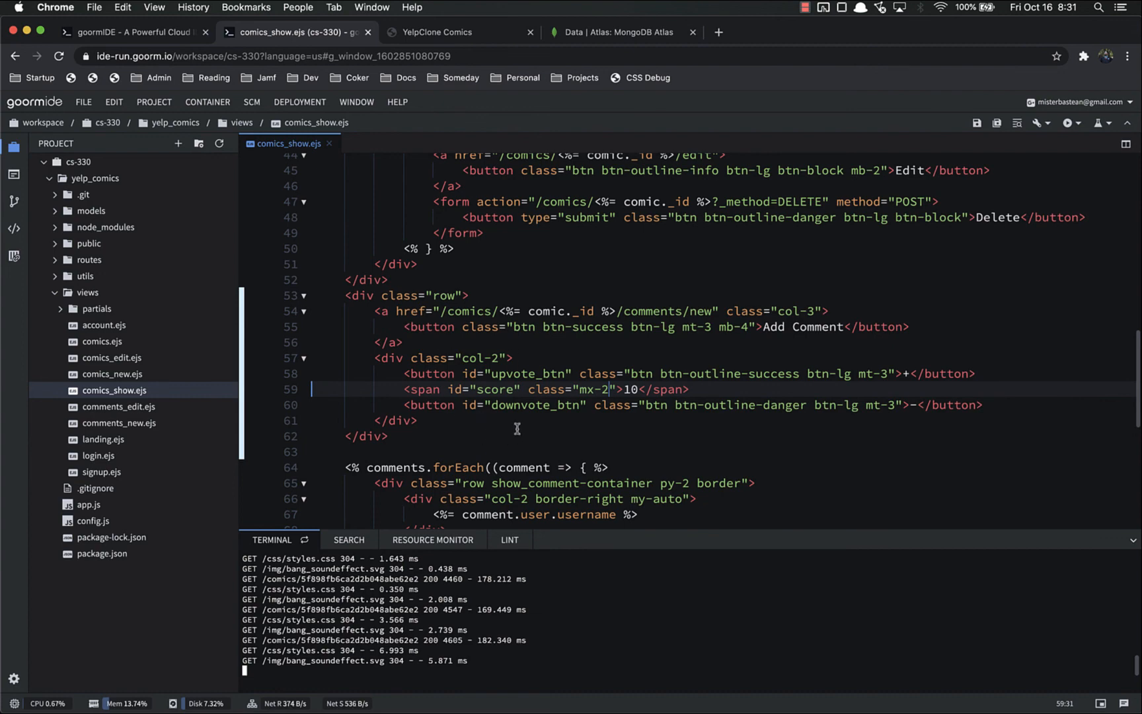